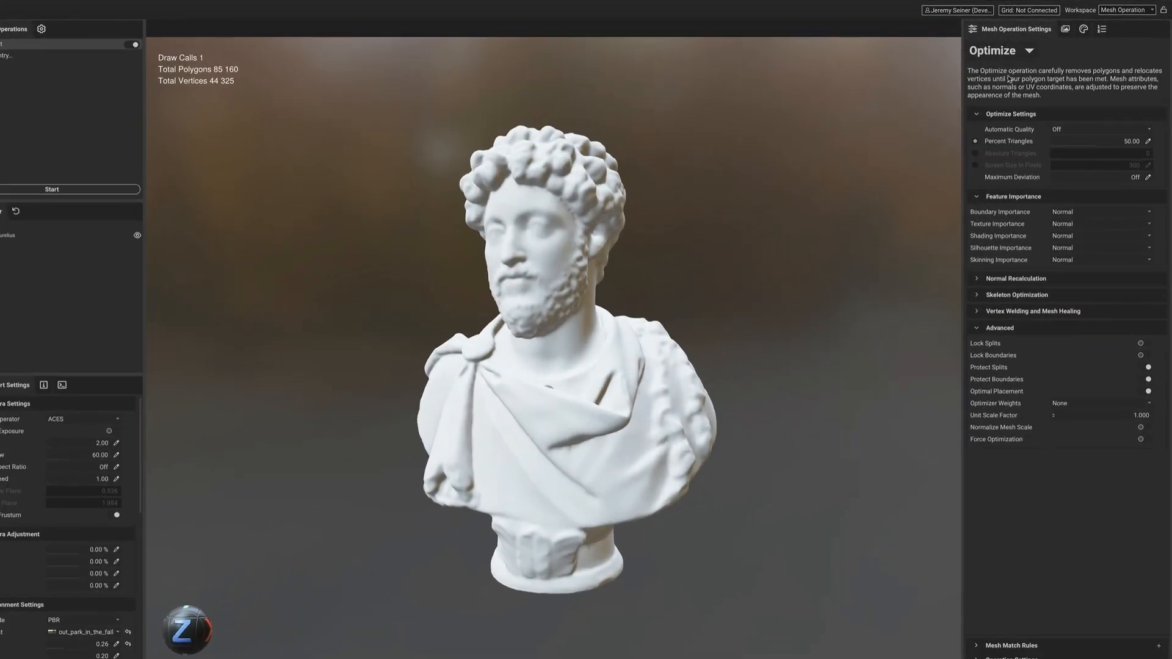
# Step: Run a Quad Remesh on the Marcus Aurelius bust
pyautogui.click(1030, 50)
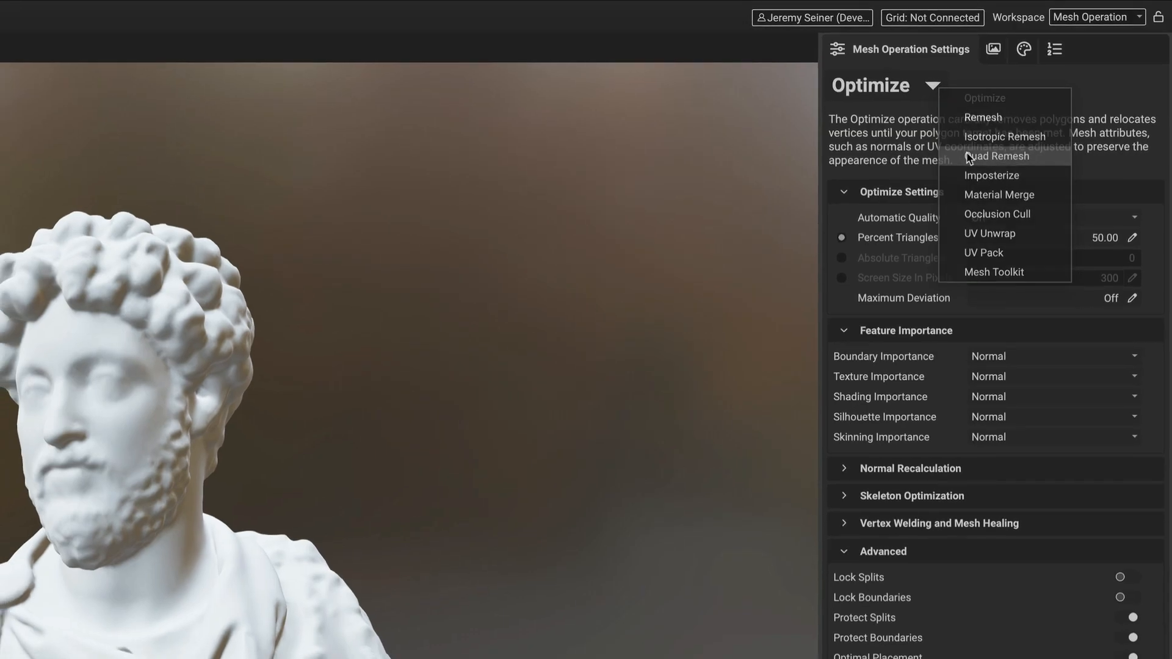
pyautogui.click(996, 156)
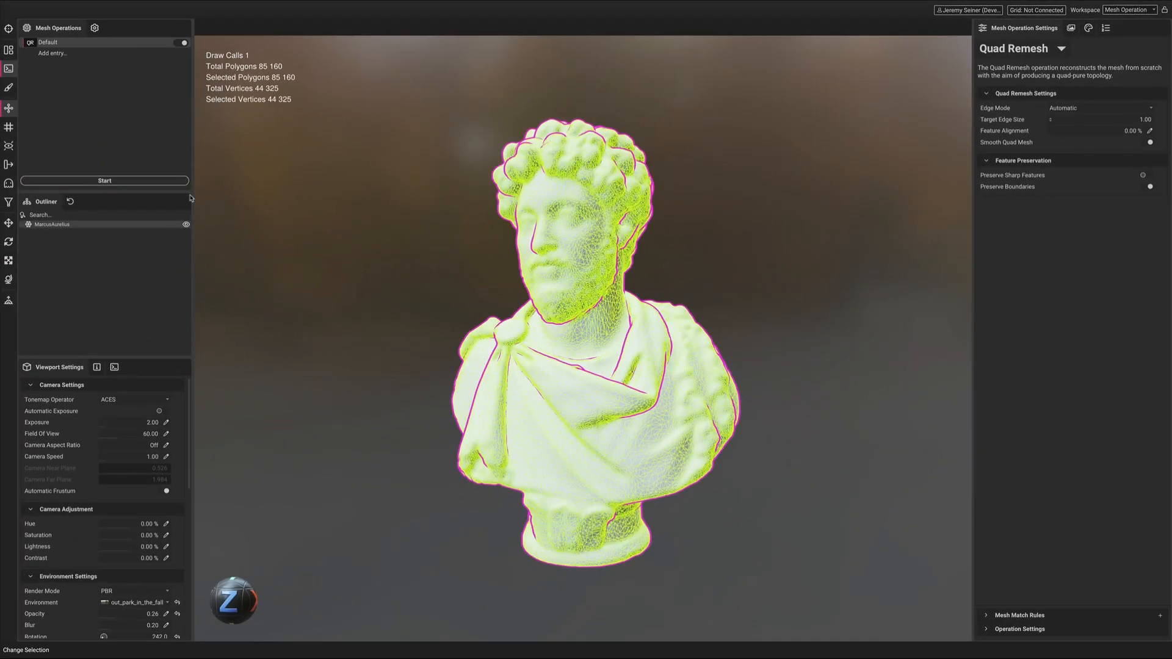
pyautogui.click(104, 180)
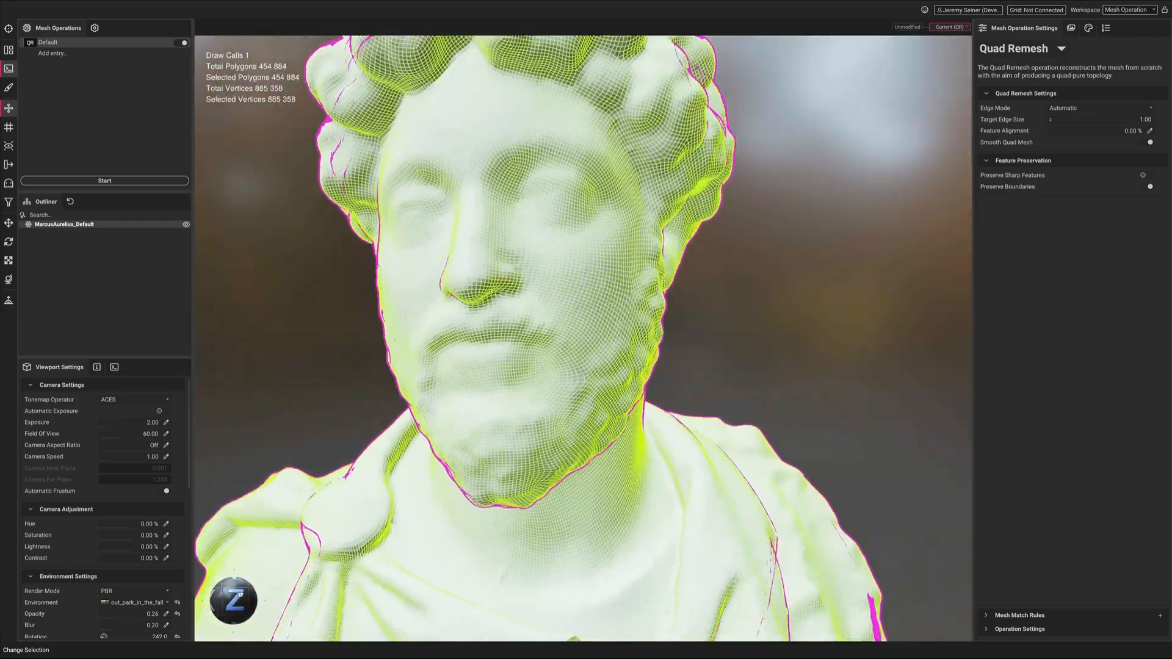
# Step: Re-run the quad remesh from the unmodified mesh with Target Edge Size 3.00, reaching ~50k polygons
pyautogui.scroll(-3)
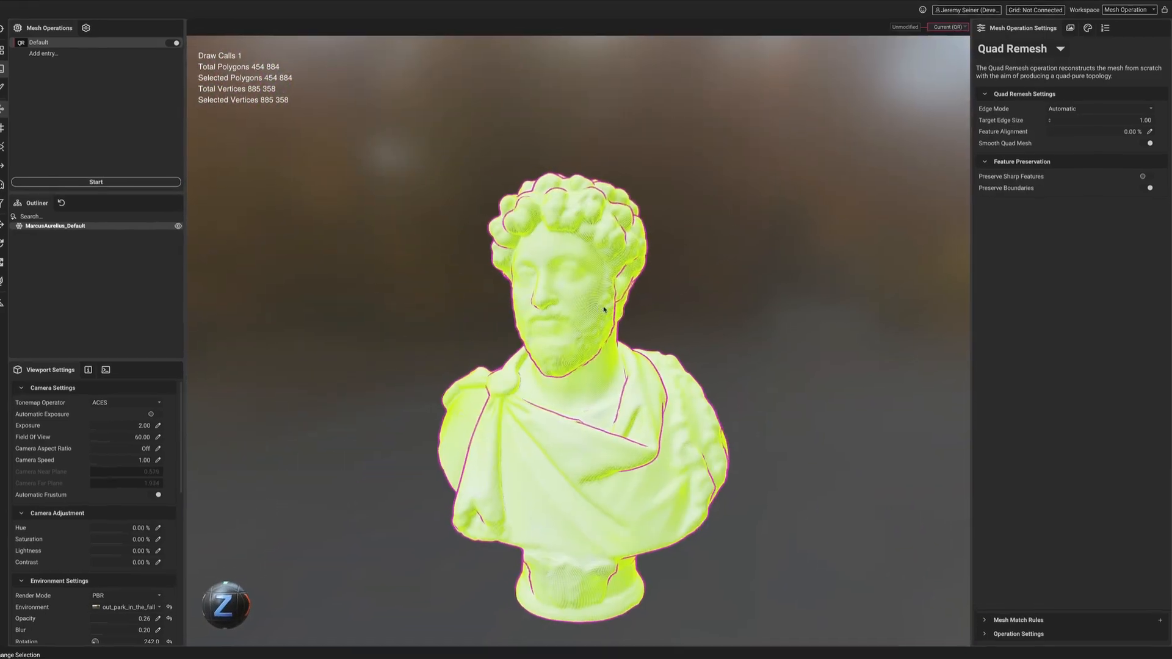
pyautogui.click(1092, 108)
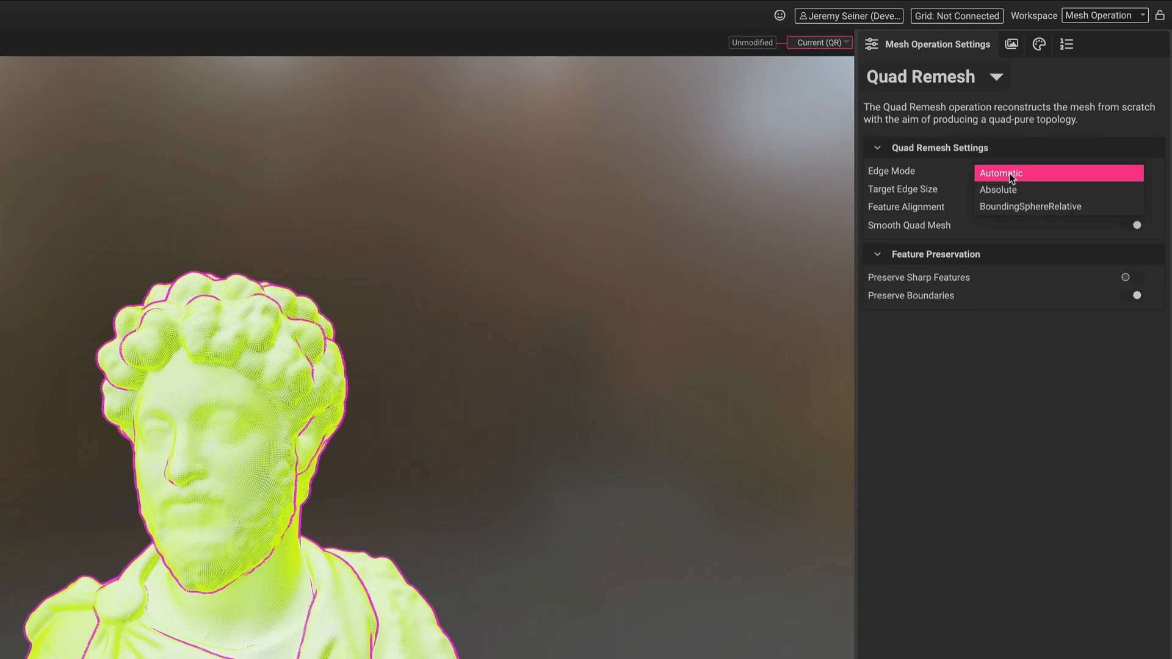
pyautogui.click(1001, 172)
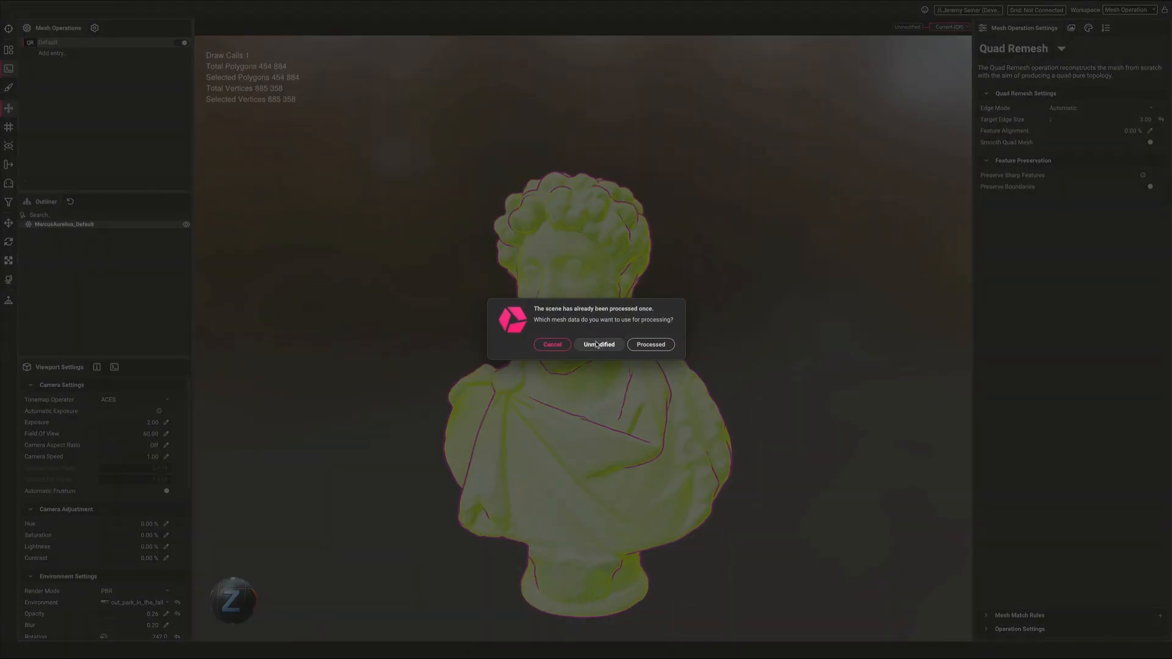
pyautogui.click(599, 345)
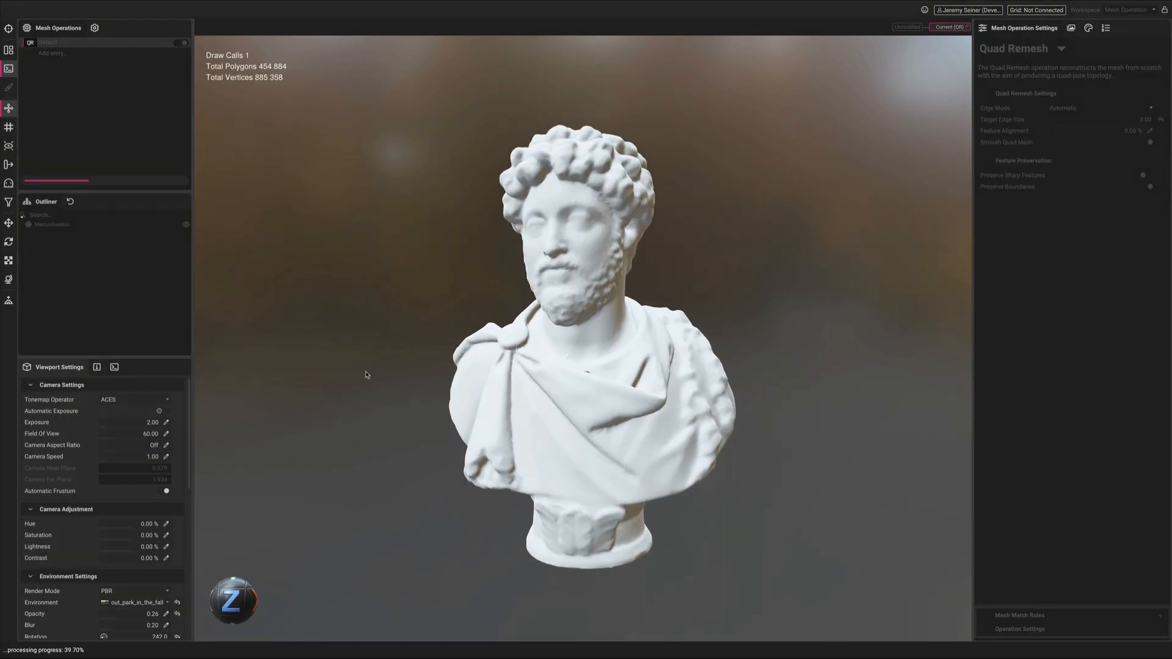
pyautogui.click(104, 181)
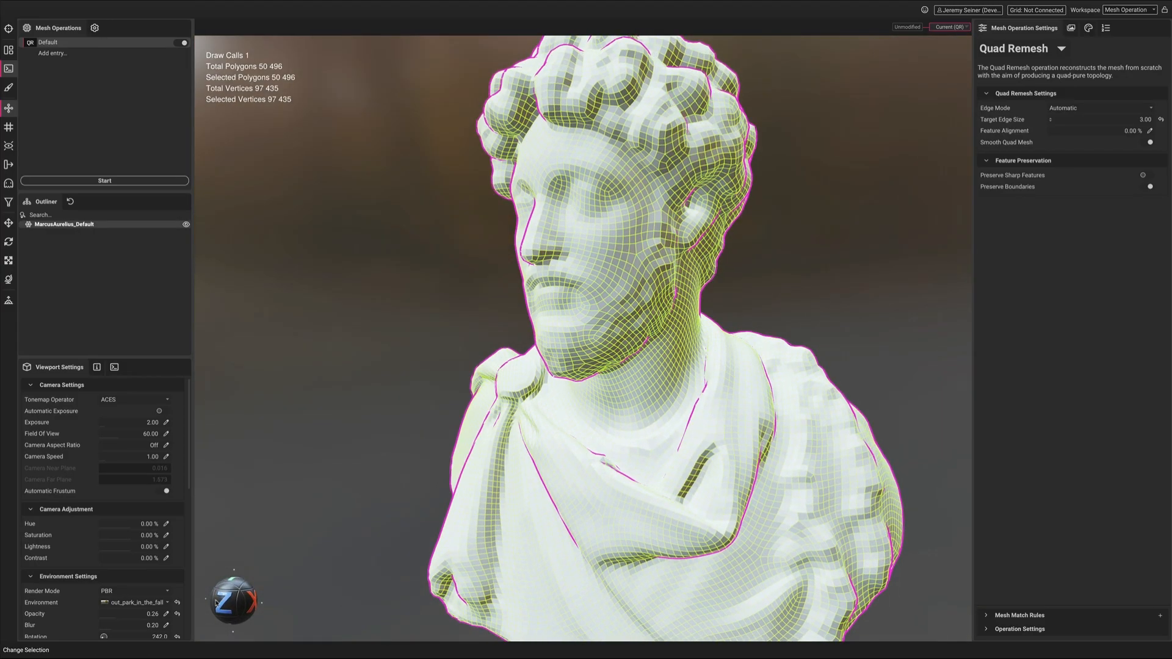
pyautogui.click(965, 73)
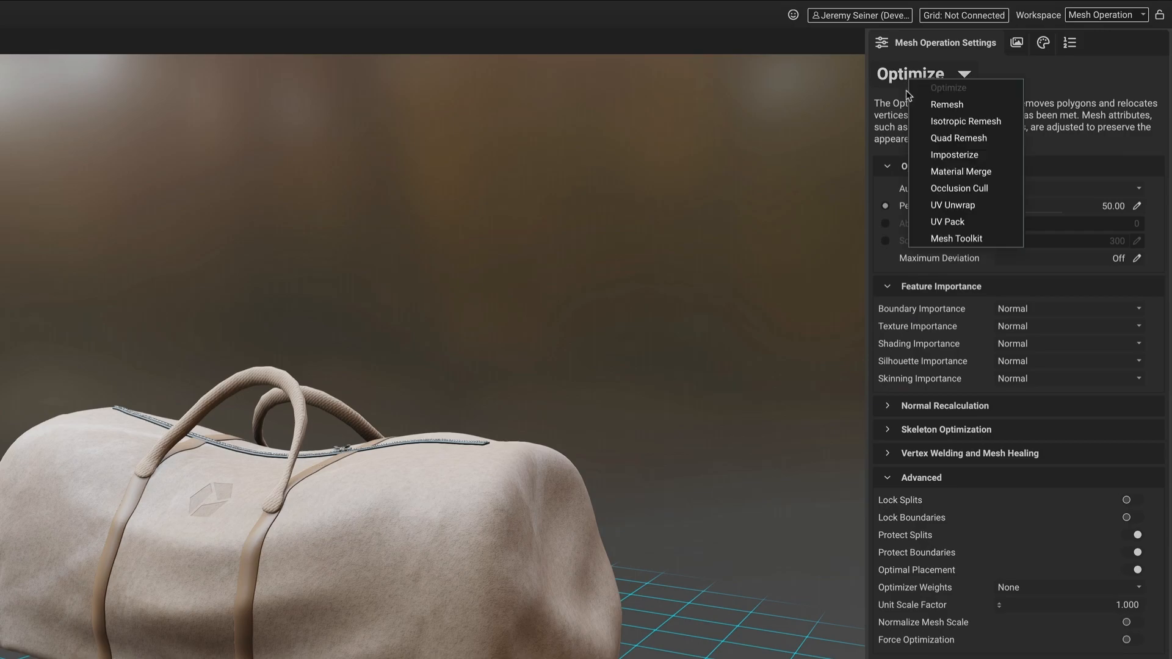
# Step: Apply an Isotropic Remesh to the duffel bag's body
pyautogui.click(965, 121)
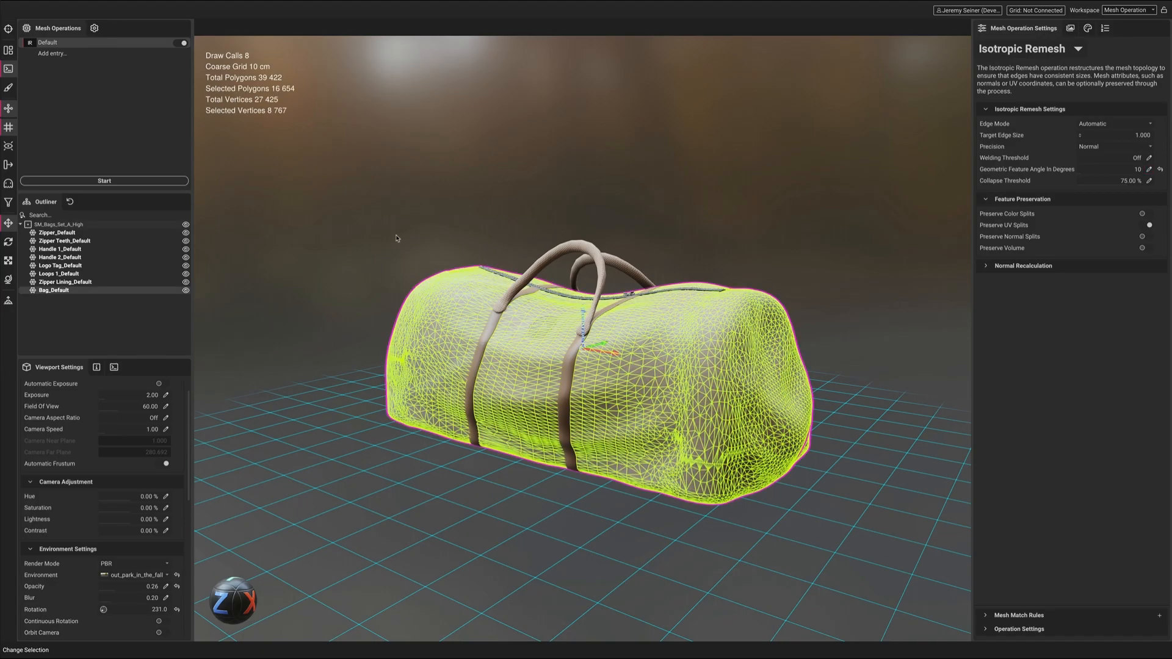
pyautogui.click(104, 180)
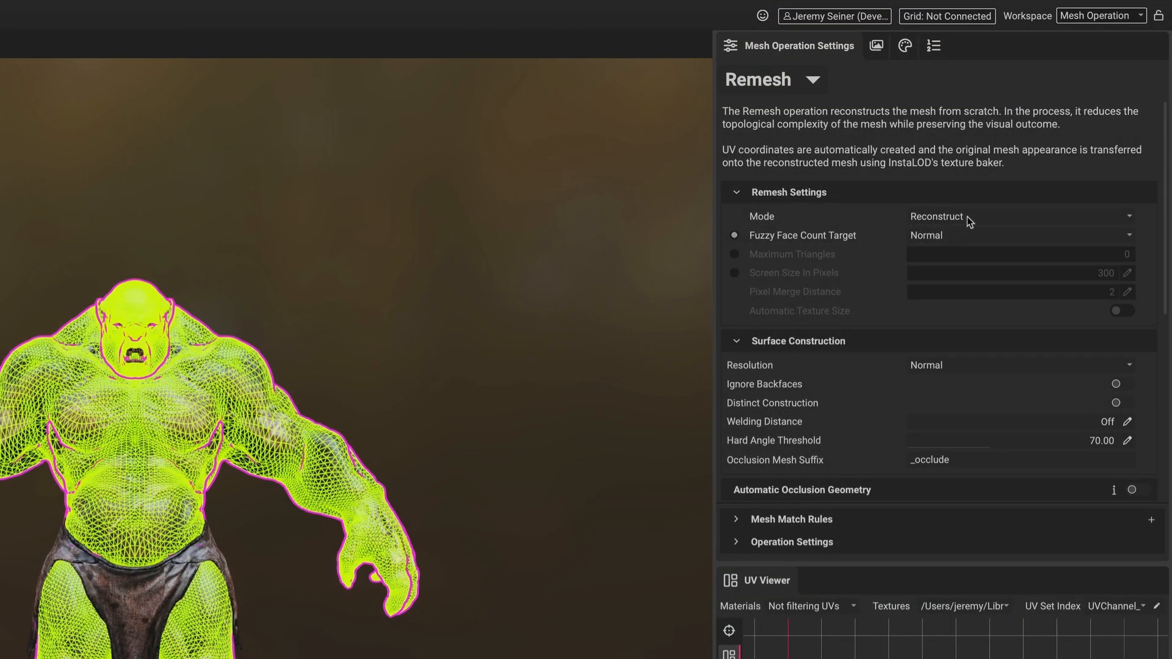
# Step: Remesh the entire troll in UV mode to generate new UVs and baked textures
pyautogui.click(1017, 216)
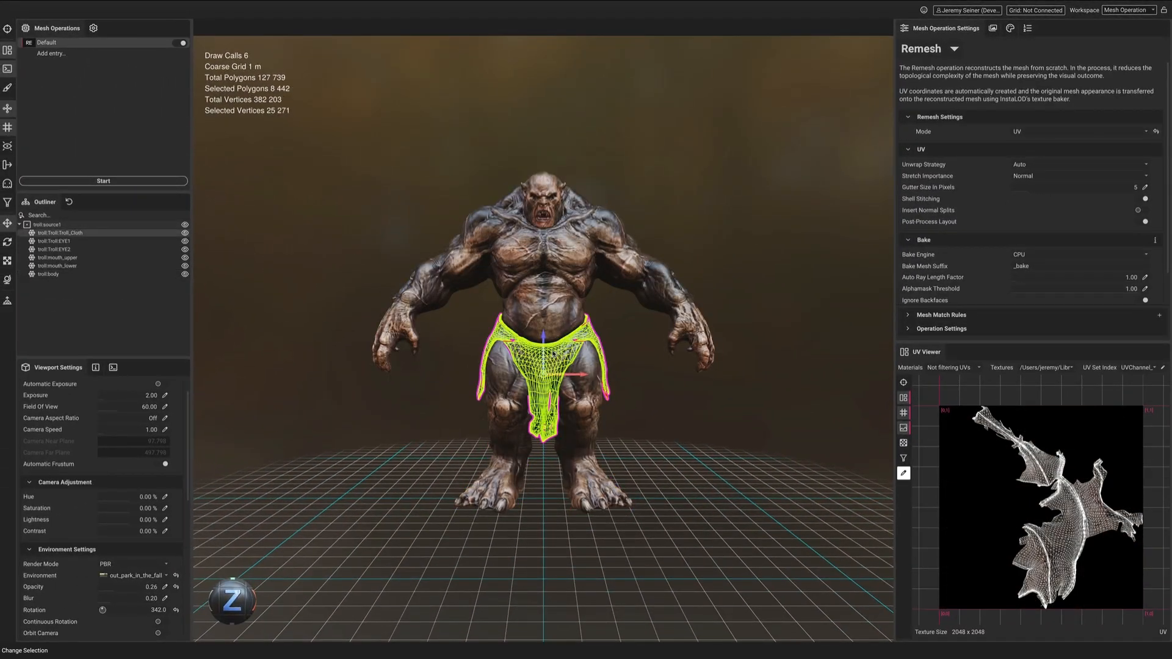
pyautogui.click(50, 274)
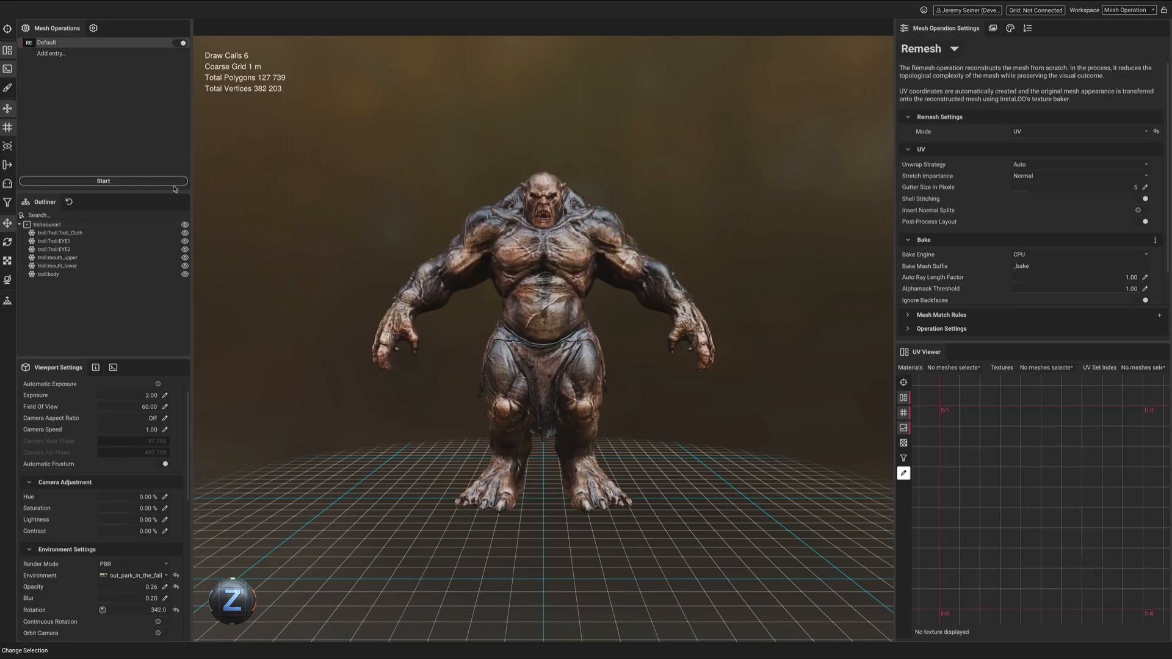
pyautogui.click(103, 180)
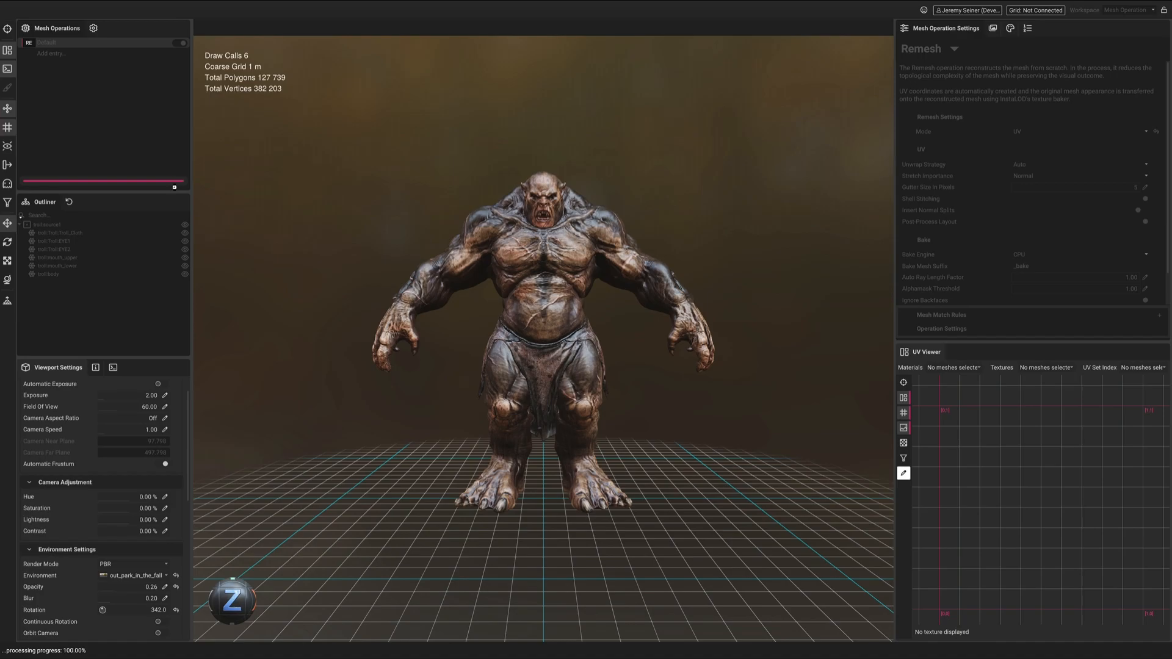
pyautogui.click(103, 180)
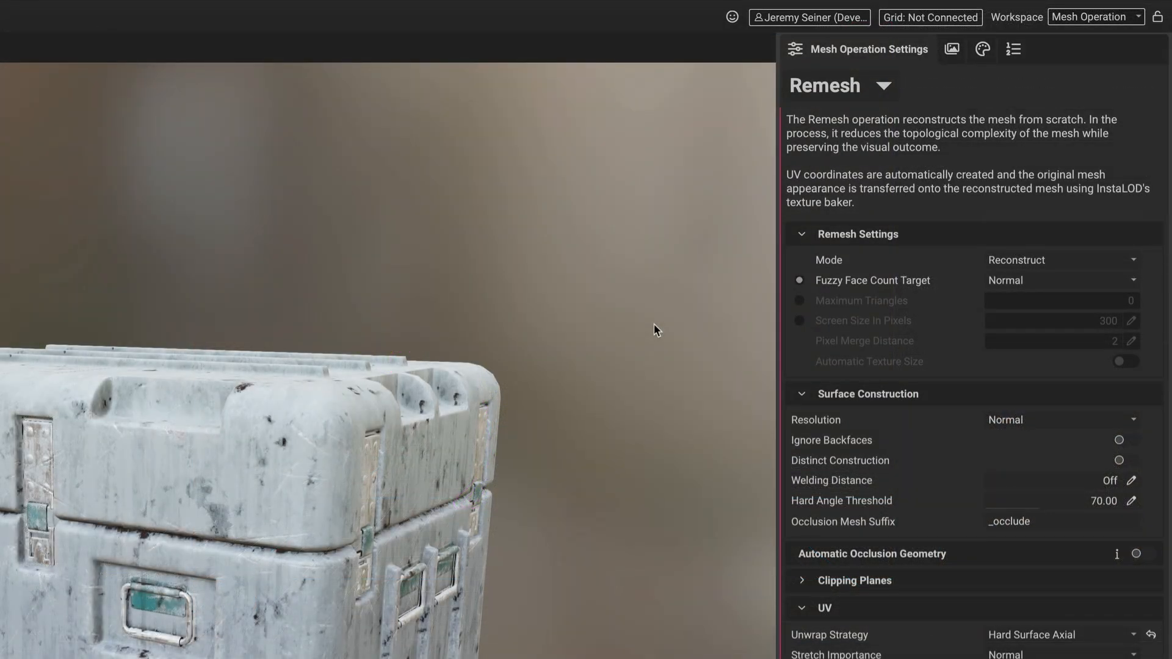
# Step: Remesh the military crate in Convex Hull mode and view its Texture Output settings
pyautogui.click(1059, 259)
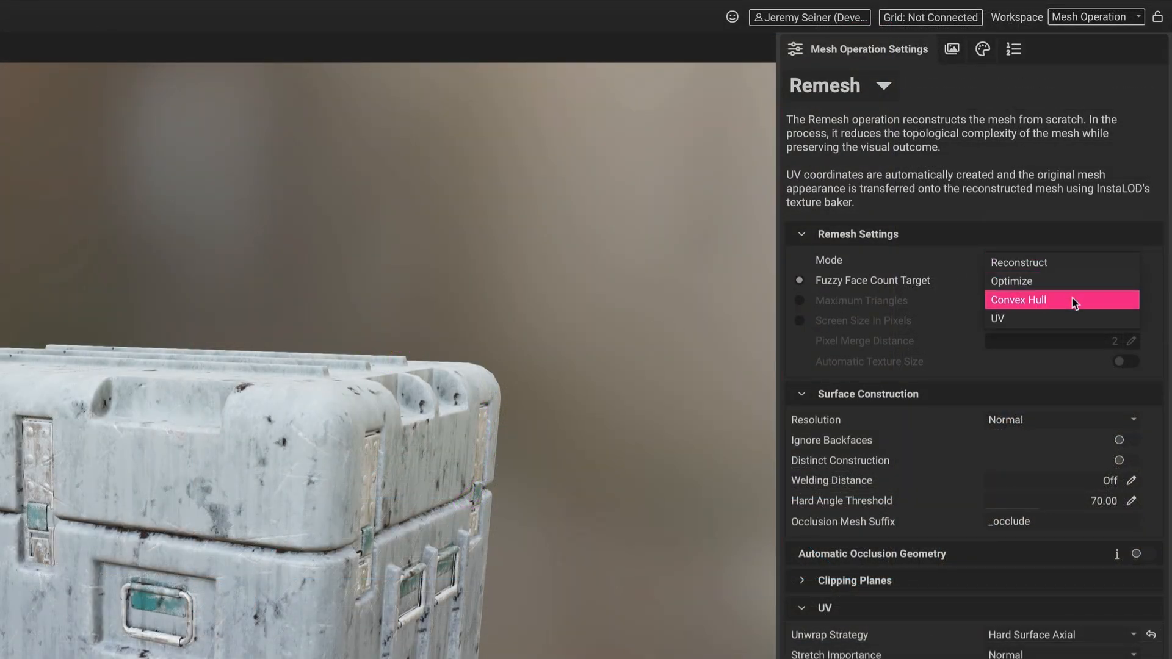
pyautogui.click(1062, 300)
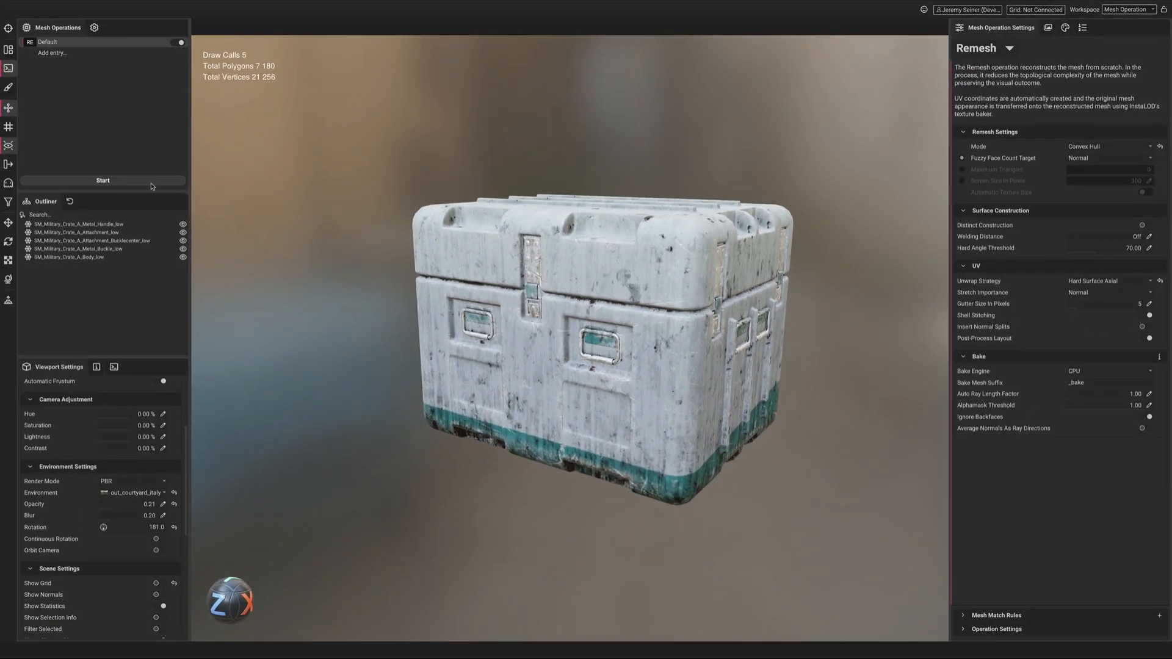
pyautogui.click(103, 180)
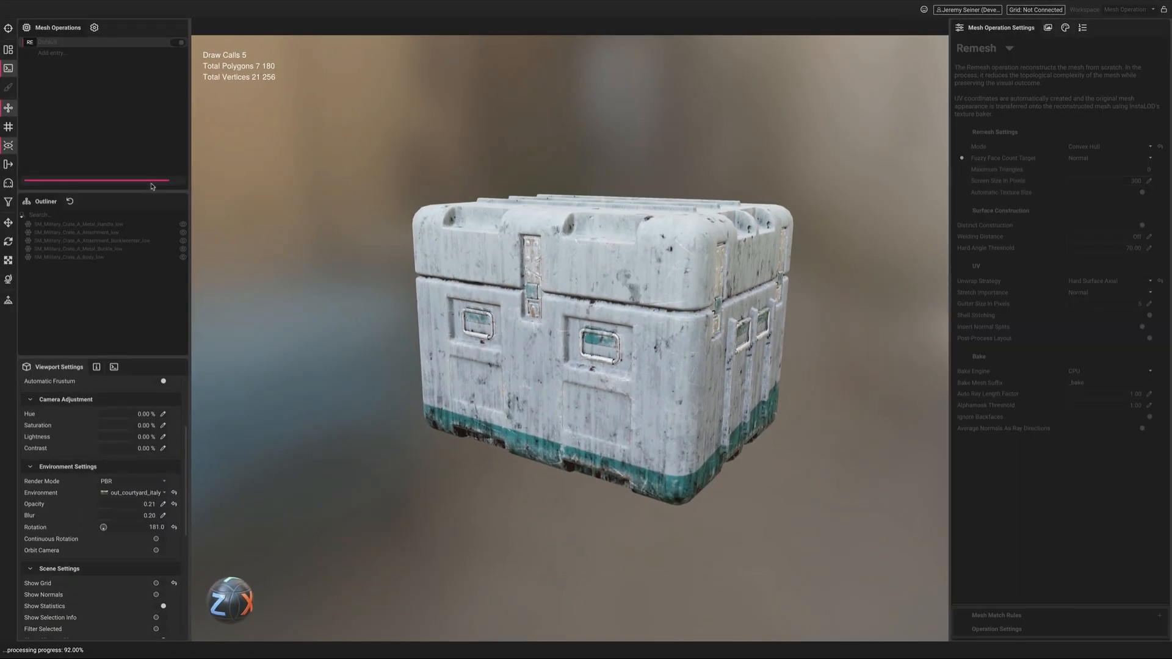
pyautogui.click(103, 180)
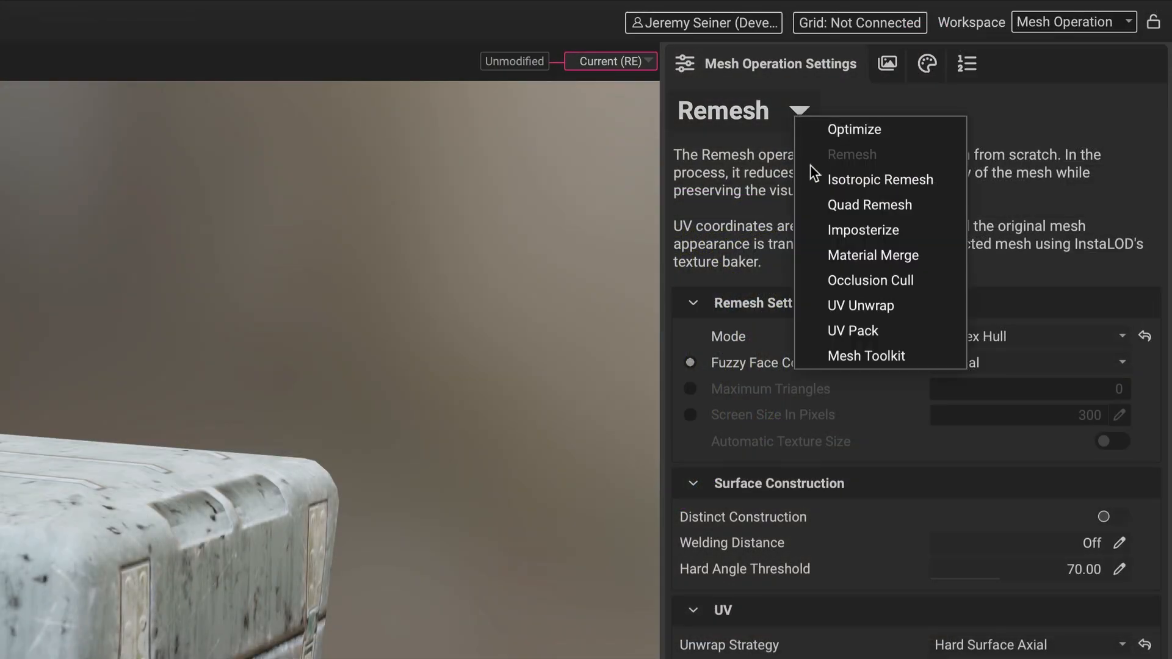
pyautogui.click(867, 356)
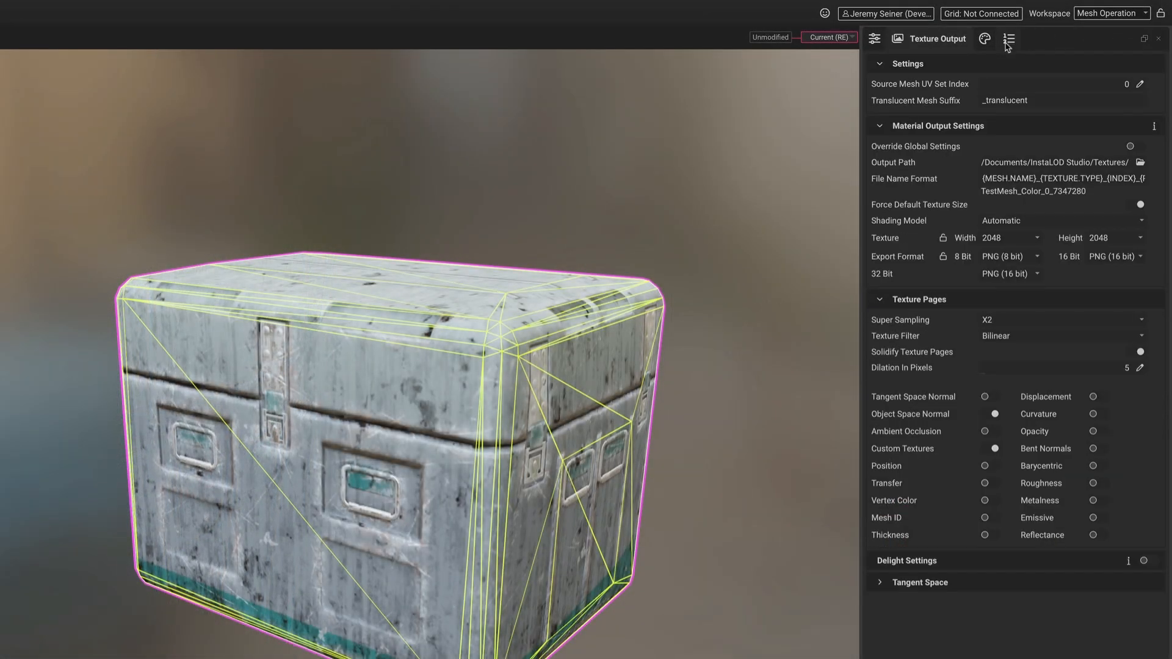
pyautogui.scroll(-3)
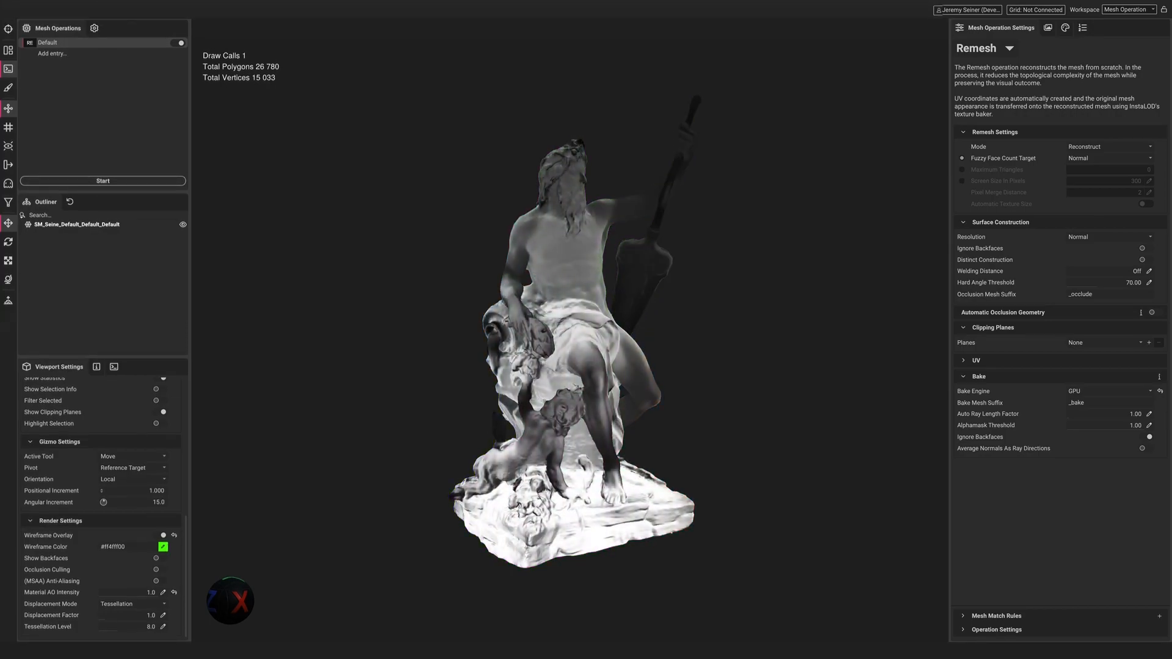
# Step: Set the statue's remesh Bake Engine to GPU
pyautogui.click(1110, 391)
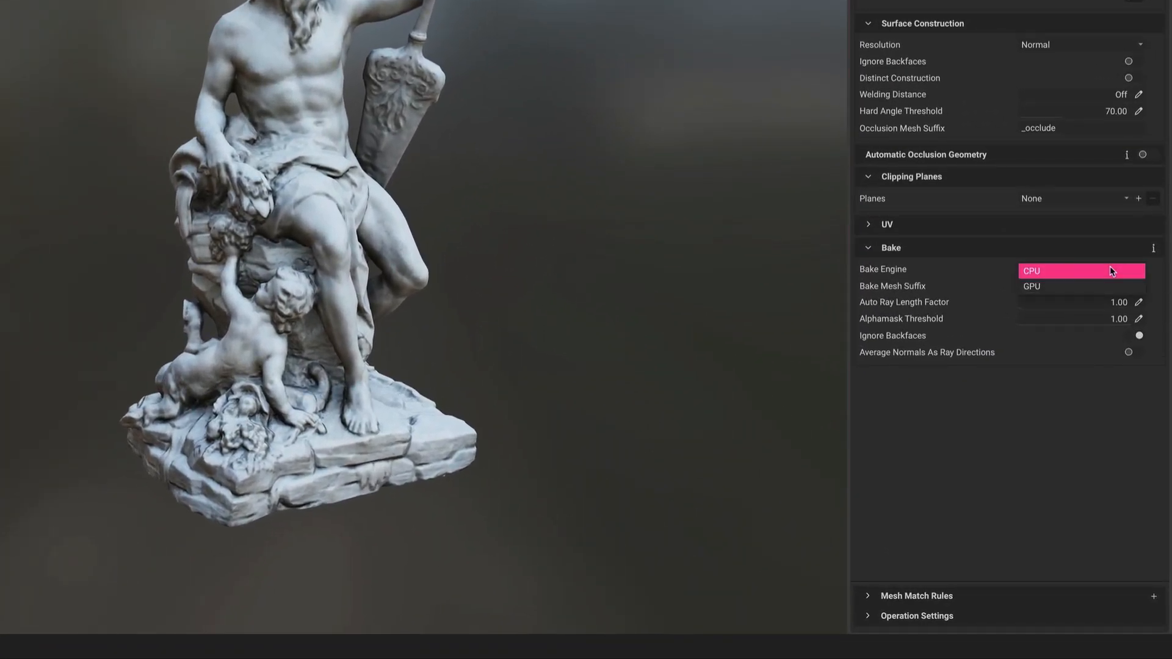
pyautogui.click(1032, 286)
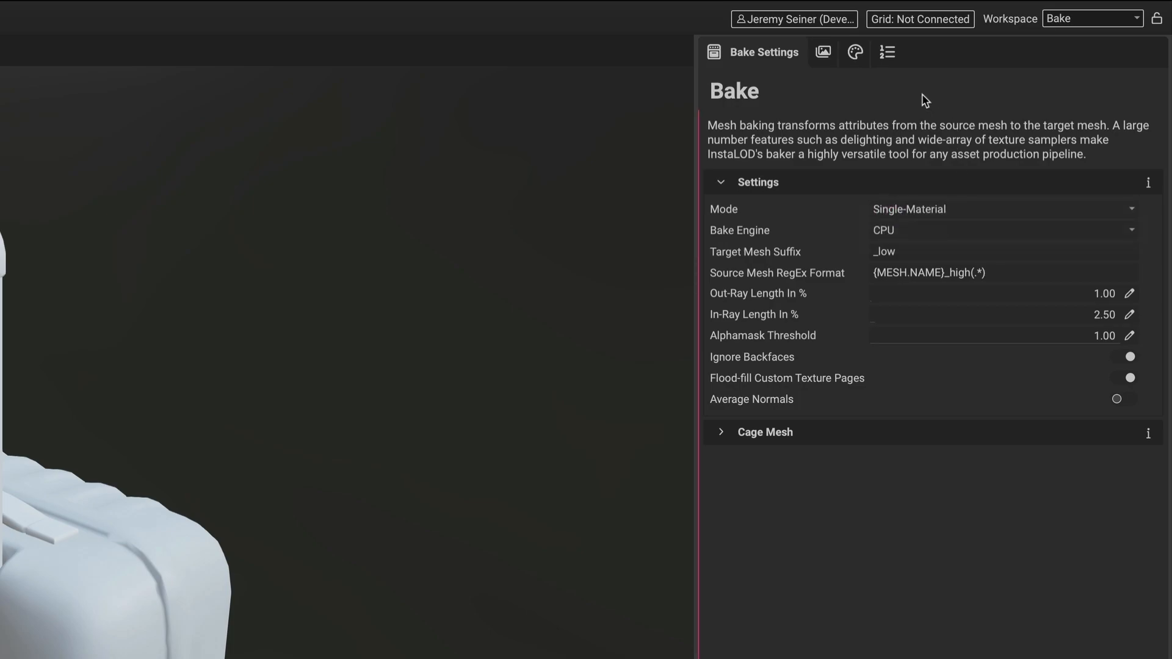
pyautogui.click(854, 51)
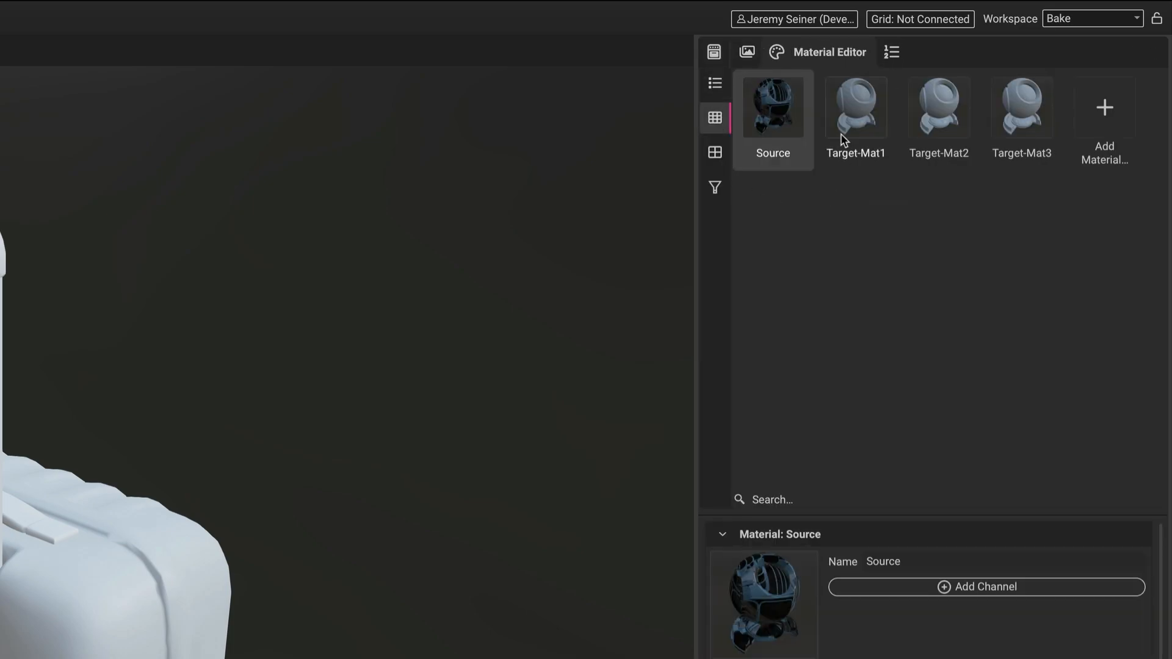
pyautogui.moveTo(1021, 192)
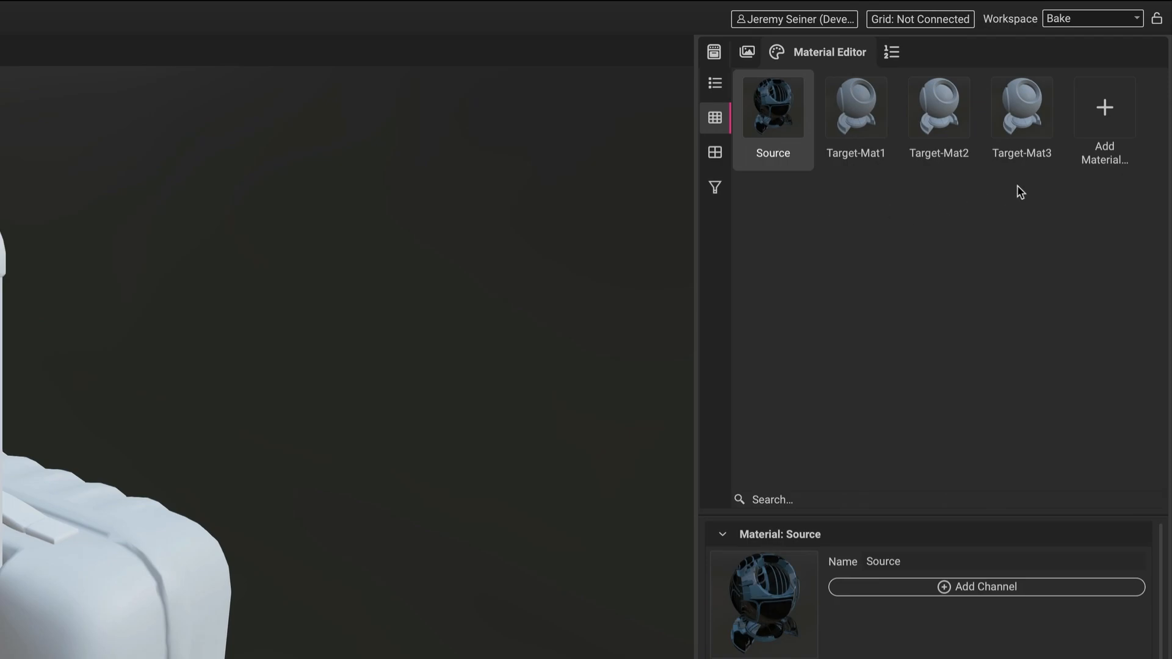
pyautogui.moveTo(1019, 184)
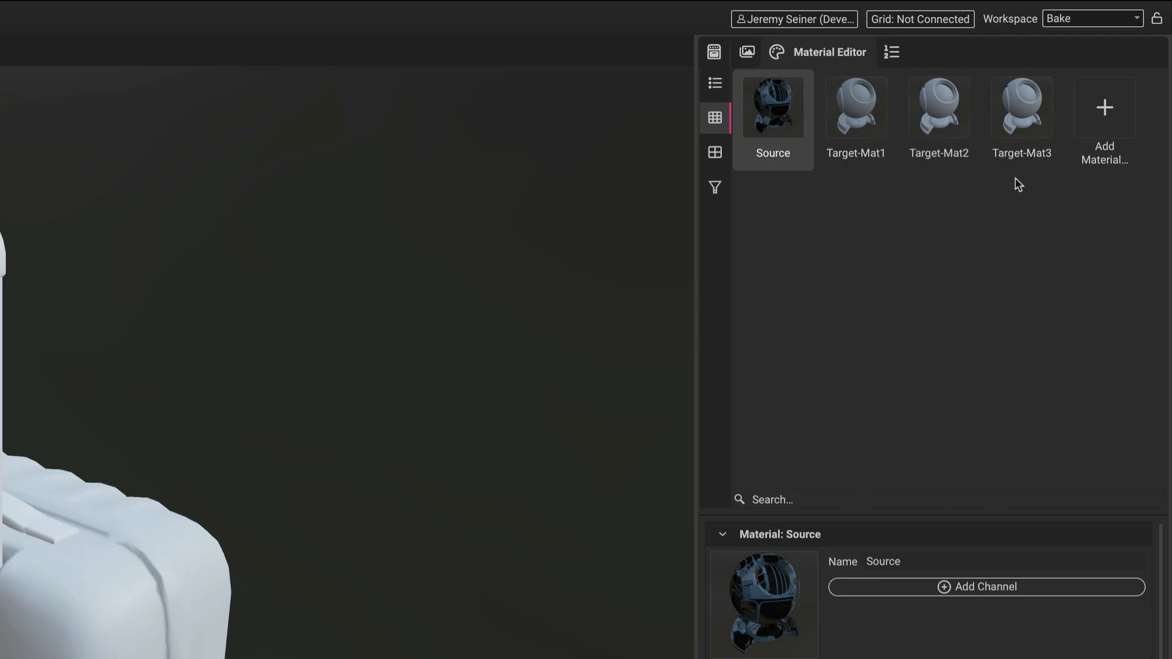
pyautogui.click(713, 53)
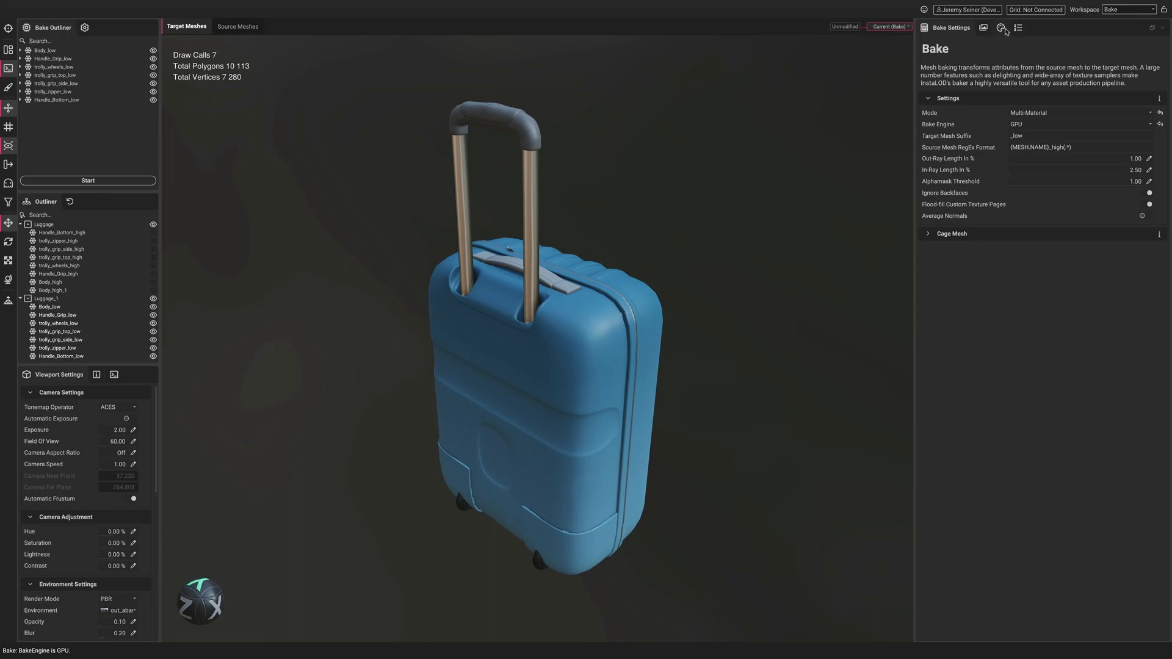
pyautogui.click(984, 28)
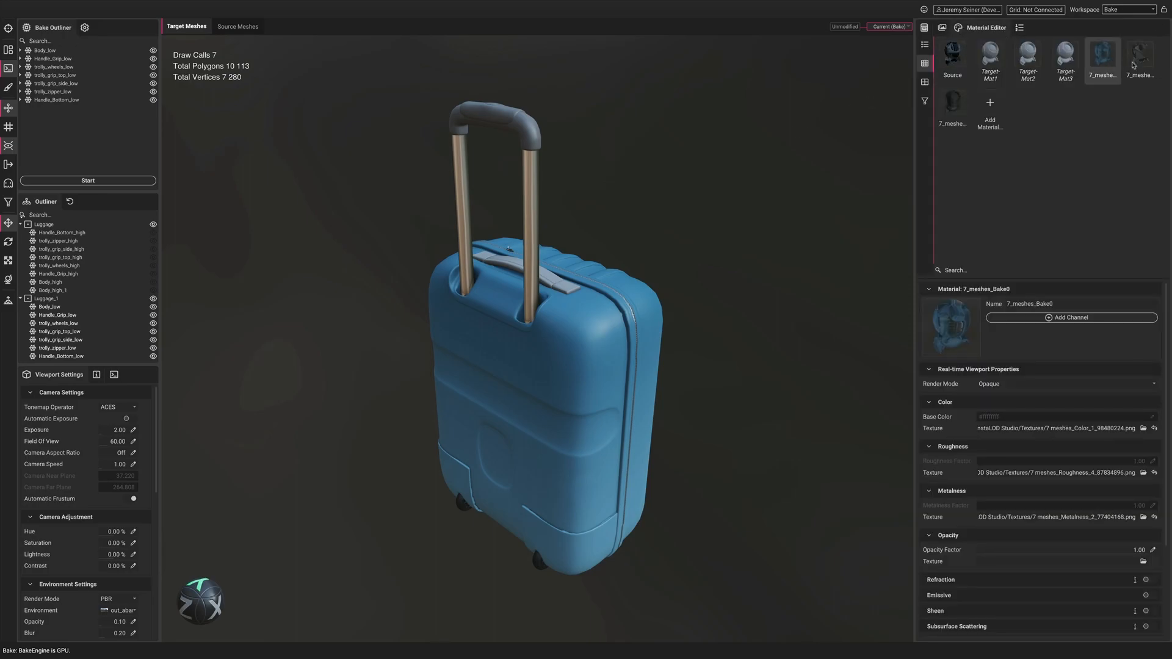
pyautogui.click(952, 101)
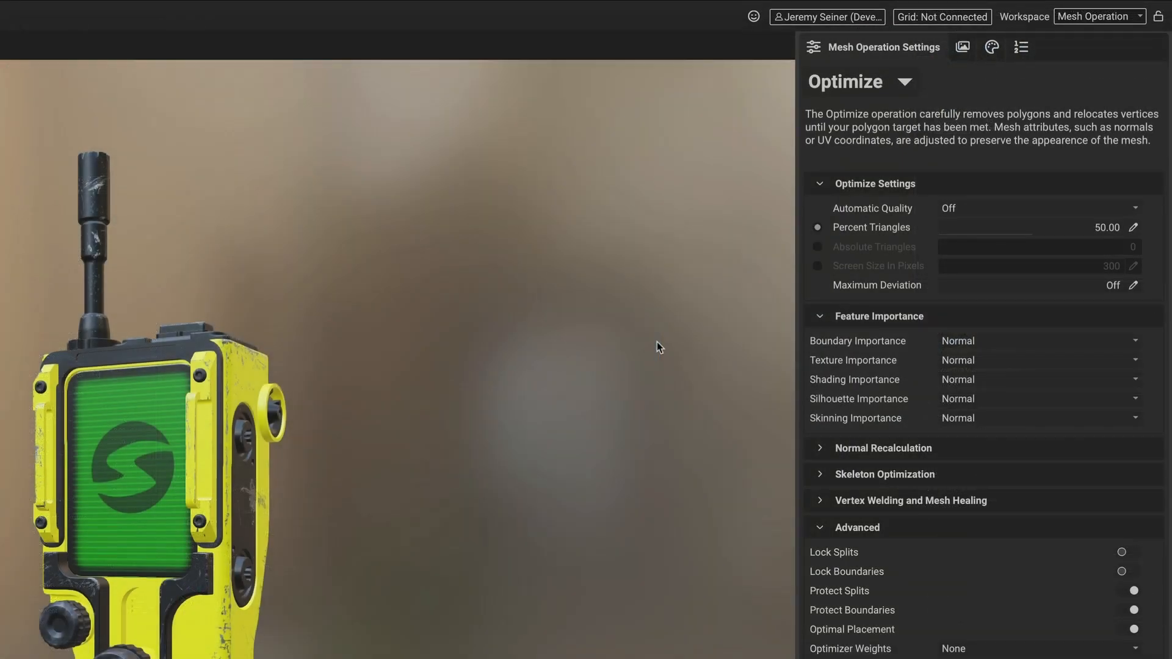
# Step: Optimize the communicator with Automatic Quality set to High
pyautogui.click(1038, 208)
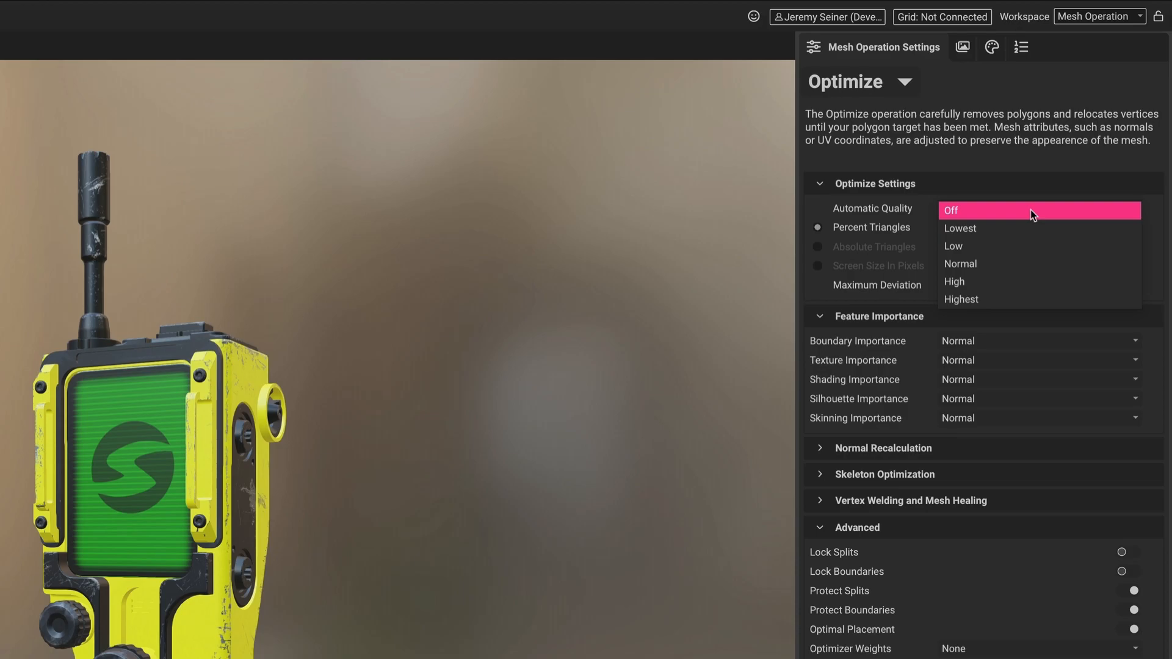
pyautogui.click(956, 282)
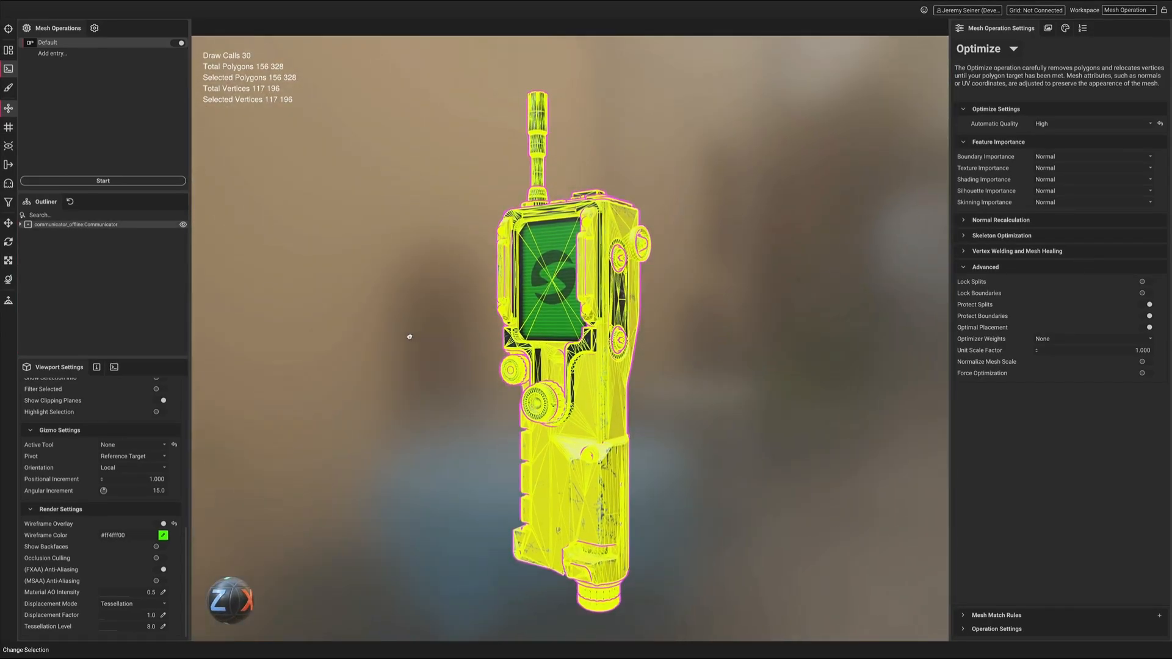
pyautogui.moveTo(310, 72)
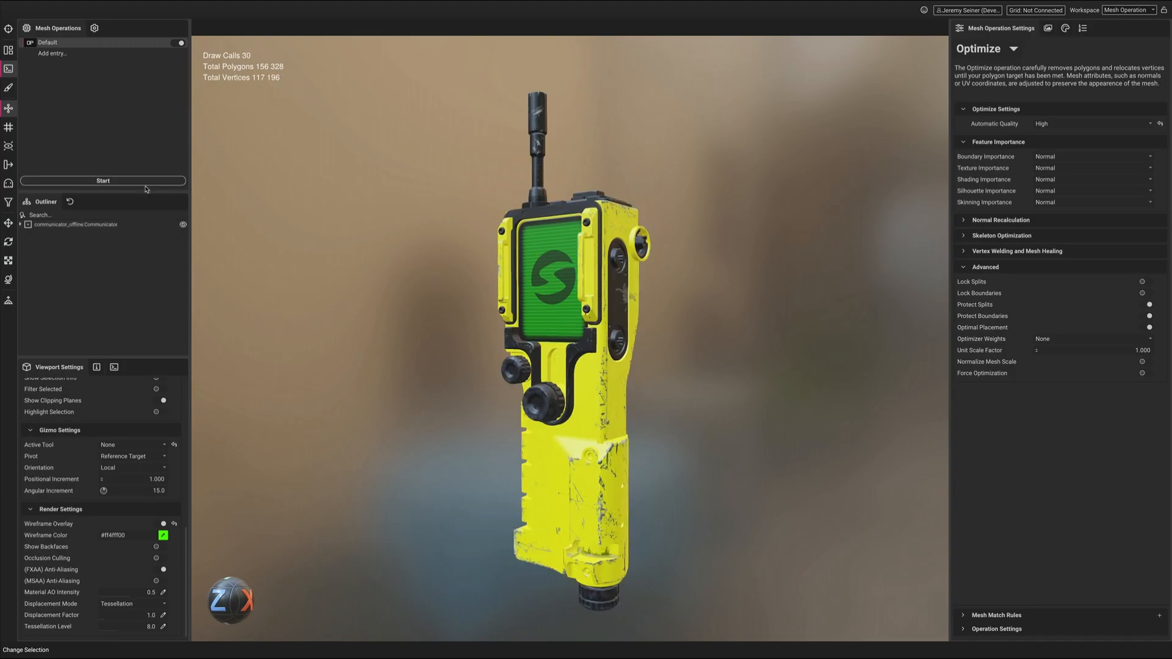
pyautogui.click(102, 180)
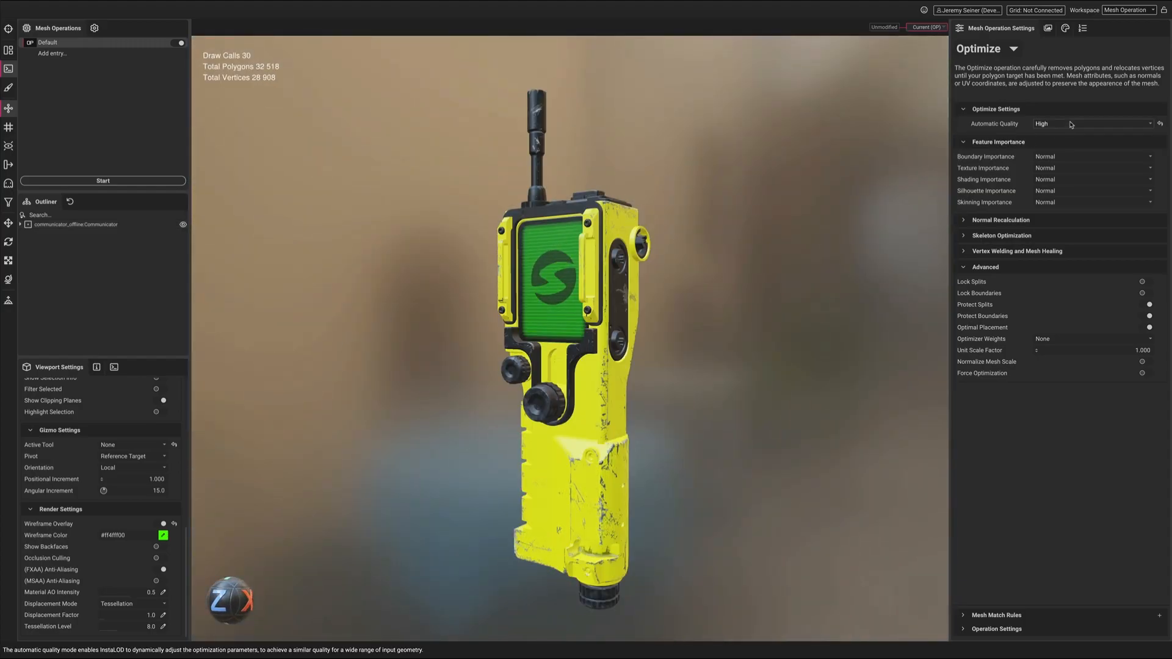
# Step: Reoptimize the unmodified communicator at Normal quality, reaching 20,772 polygons
pyautogui.click(1091, 123)
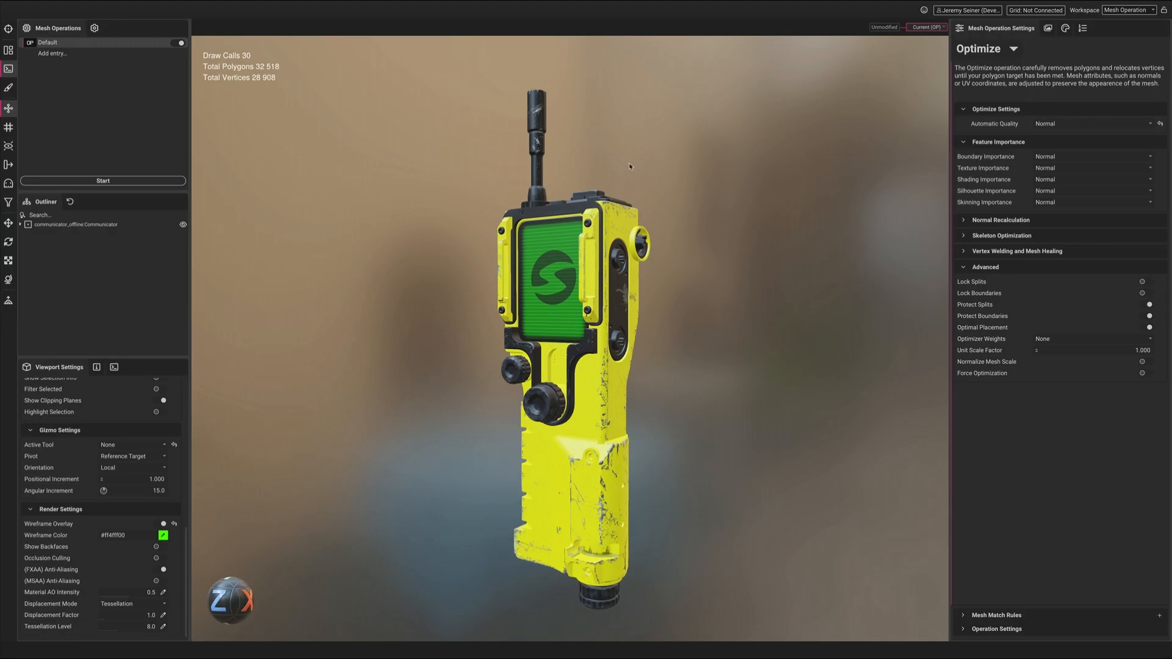
pyautogui.click(102, 180)
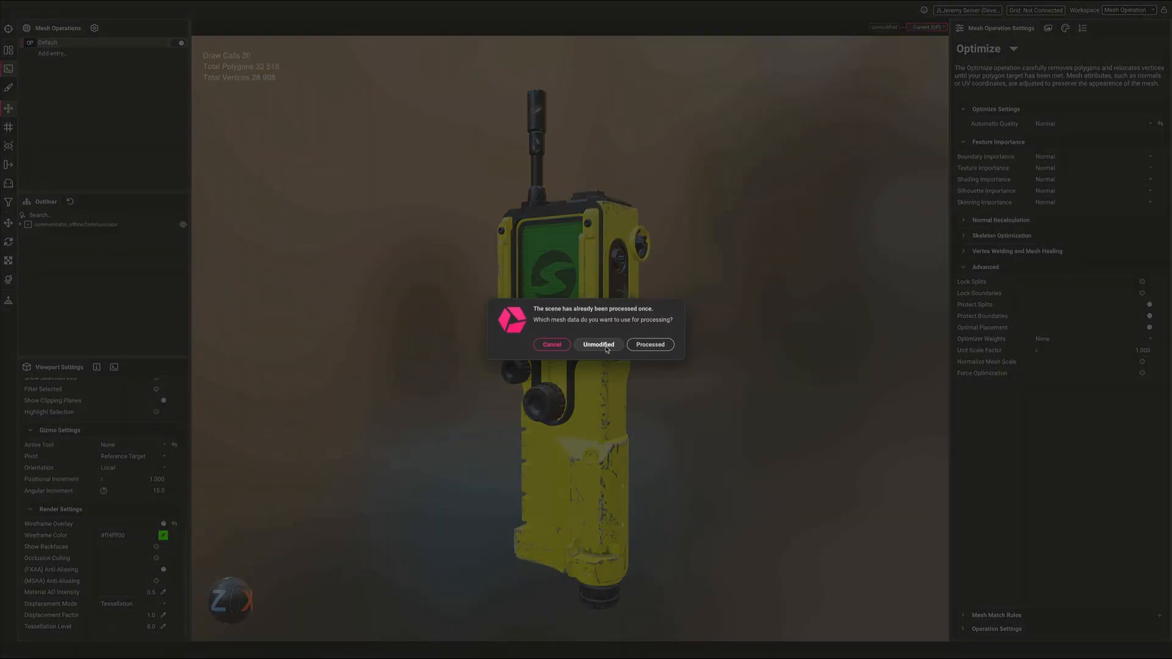
pyautogui.click(598, 345)
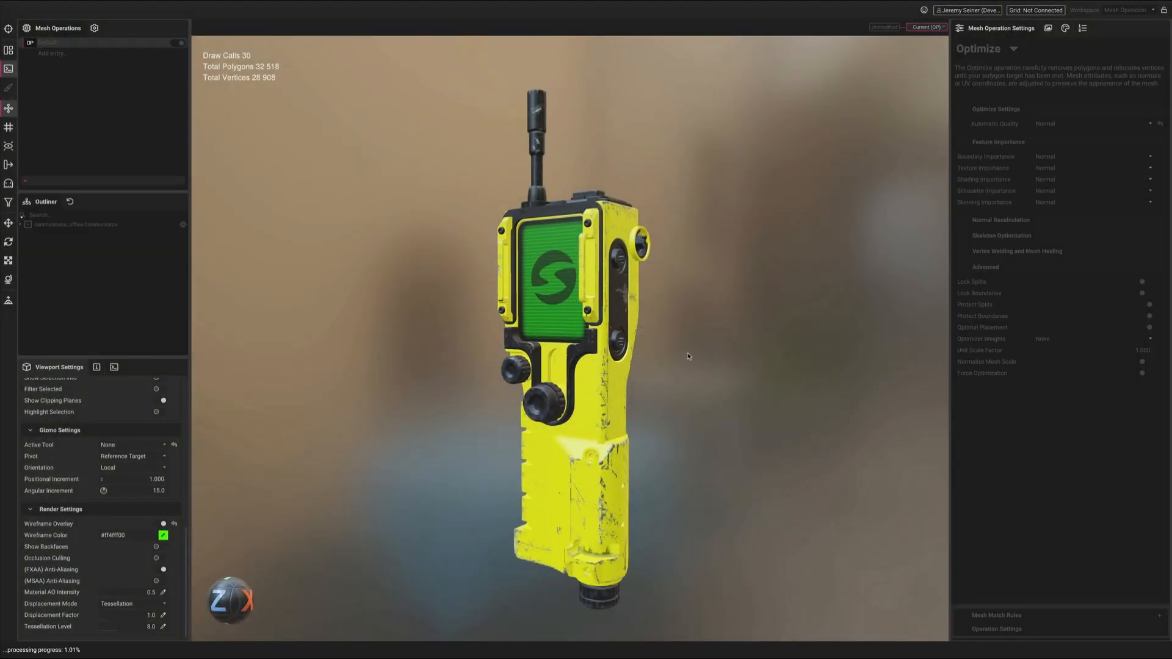
pyautogui.click(103, 180)
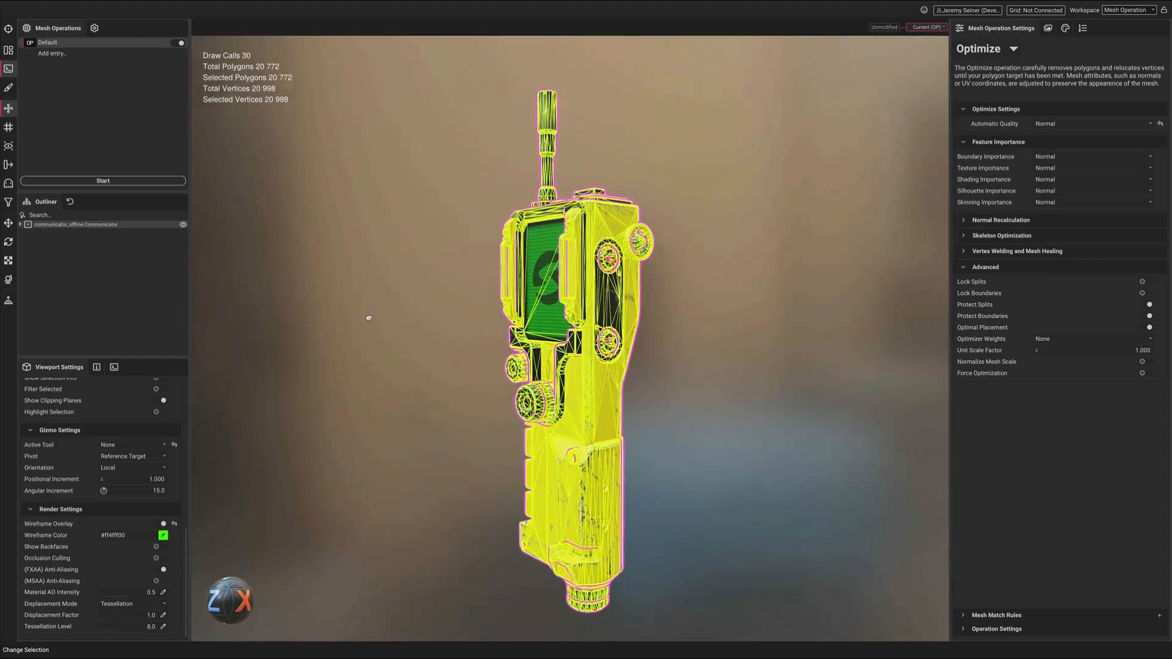
# Step: Open the violin and bow in a new scene, discarding changes, and start optimizing
pyautogui.rightClick(475, 348)
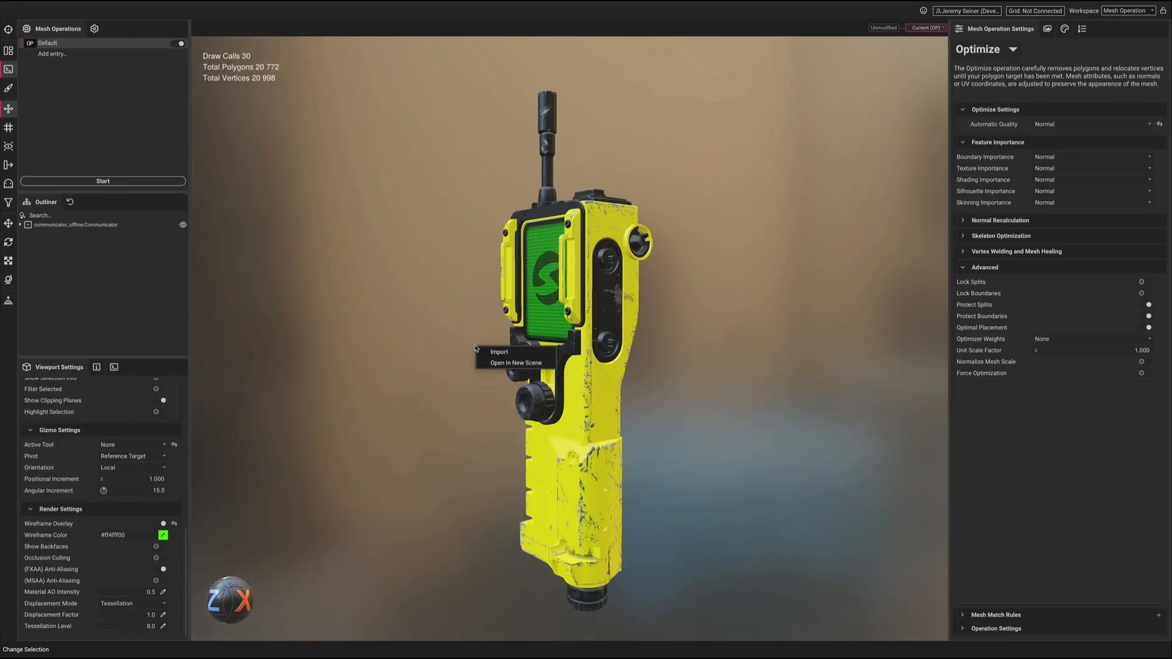
pyautogui.click(516, 362)
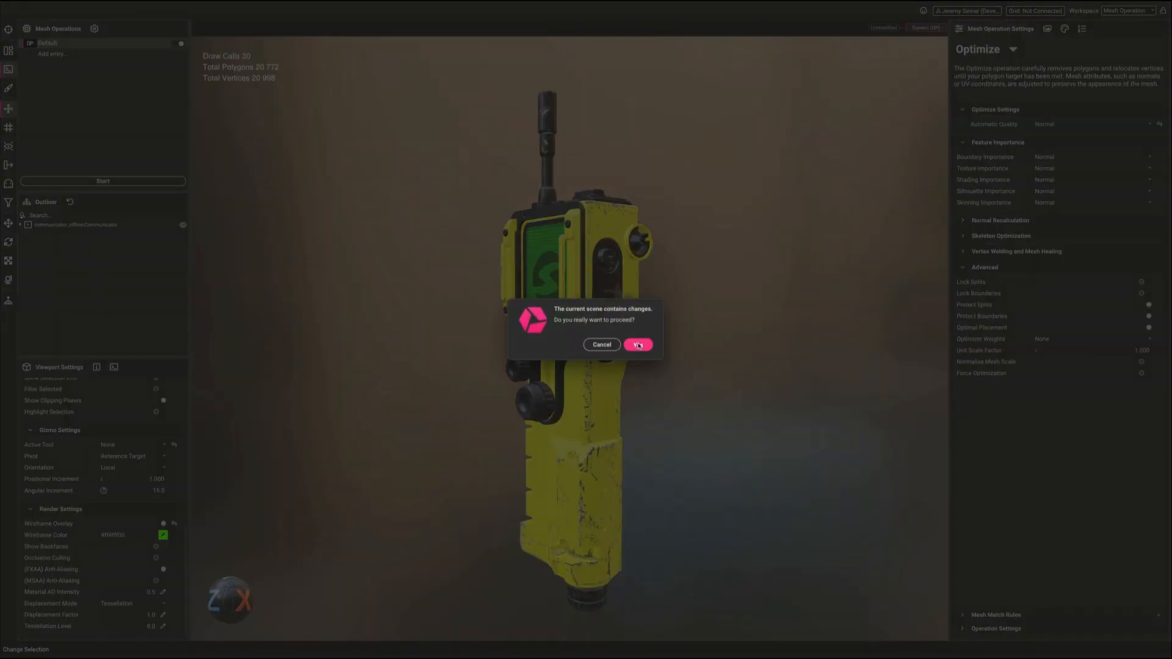
pyautogui.click(637, 345)
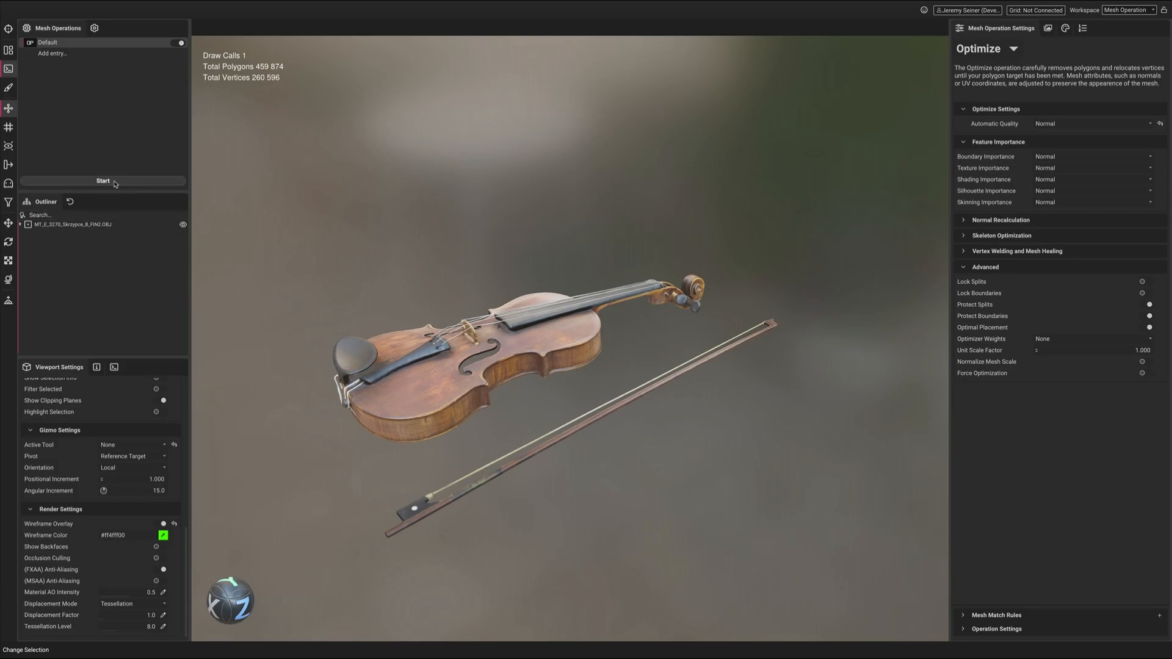
pyautogui.click(104, 180)
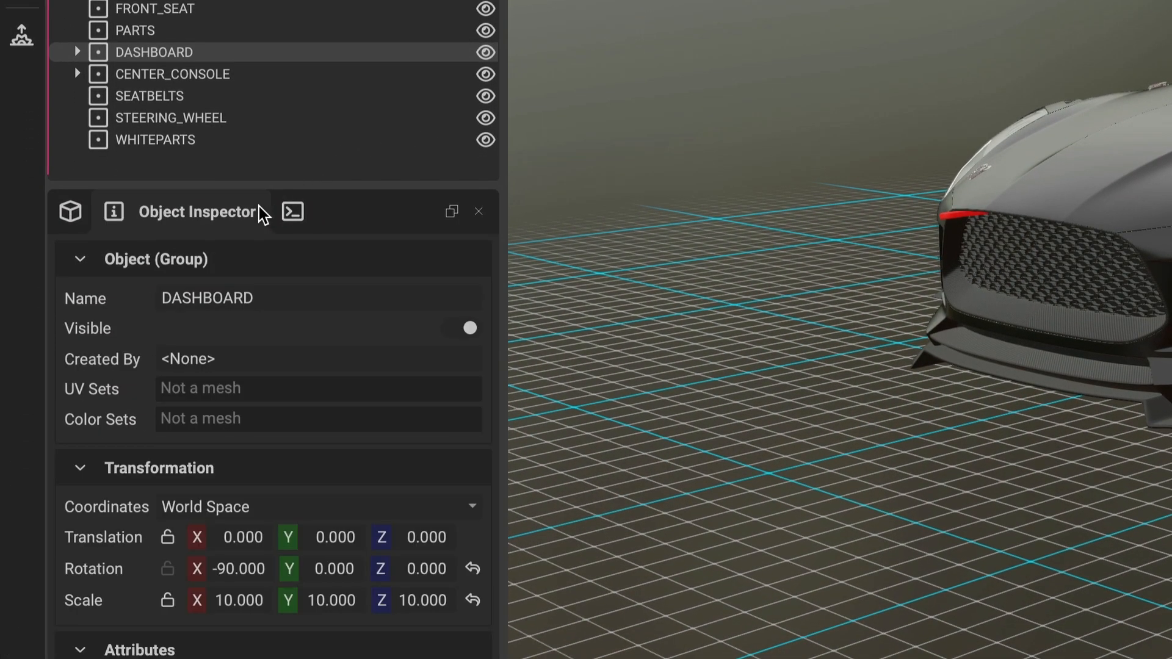
# Step: Inspect the DASHBOARD group's object properties, then view the empty Scene Rules list
pyautogui.click(70, 211)
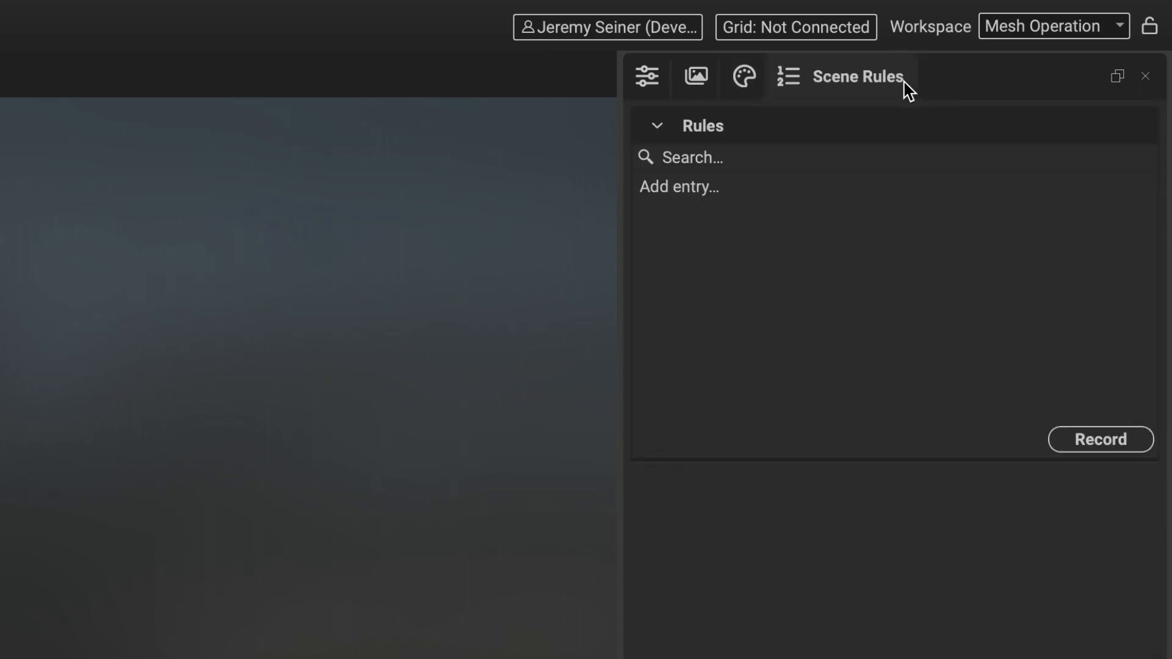
pyautogui.click(646, 76)
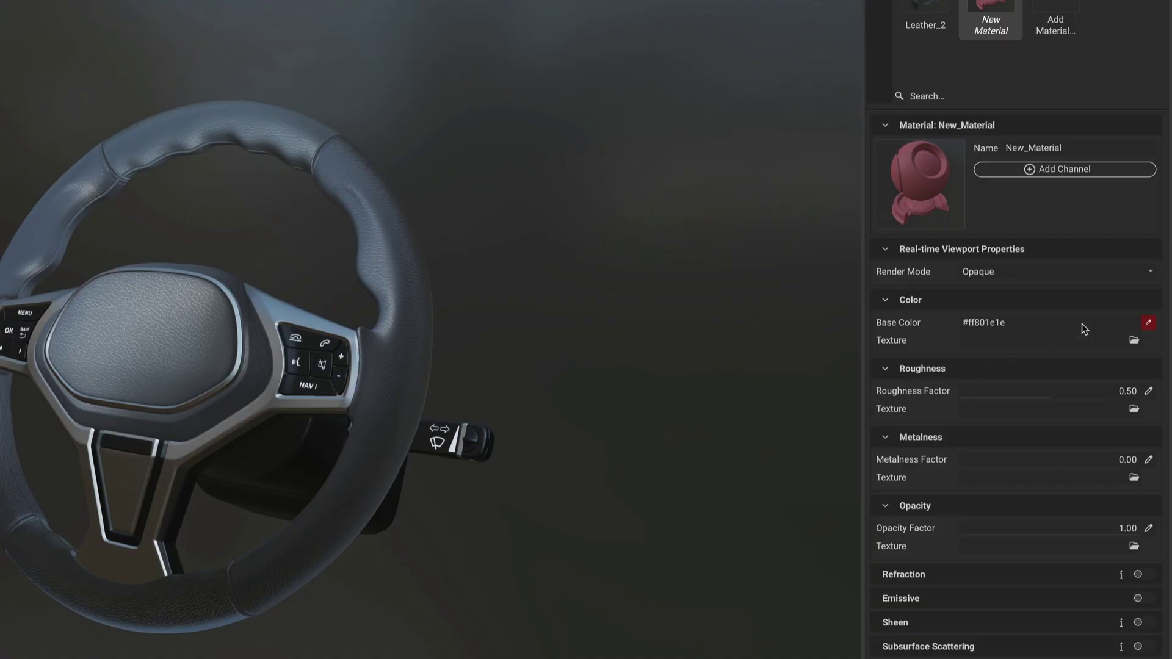
# Step: Change New_Material's Base Color from red to a teal shade
pyautogui.click(1149, 322)
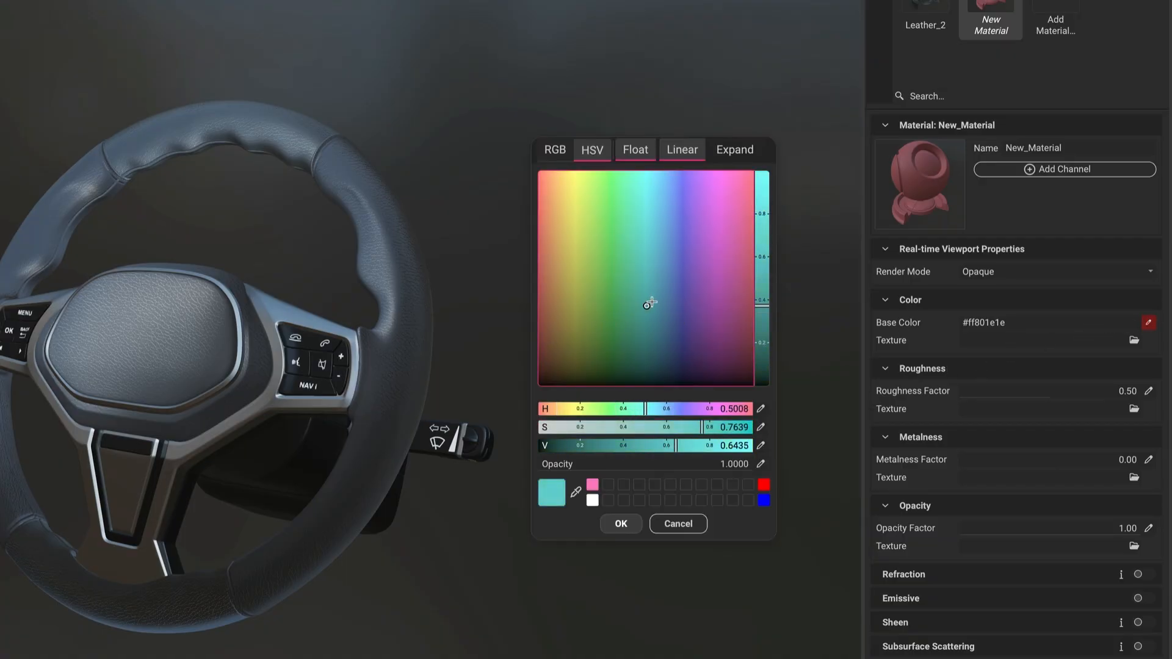
pyautogui.click(577, 247)
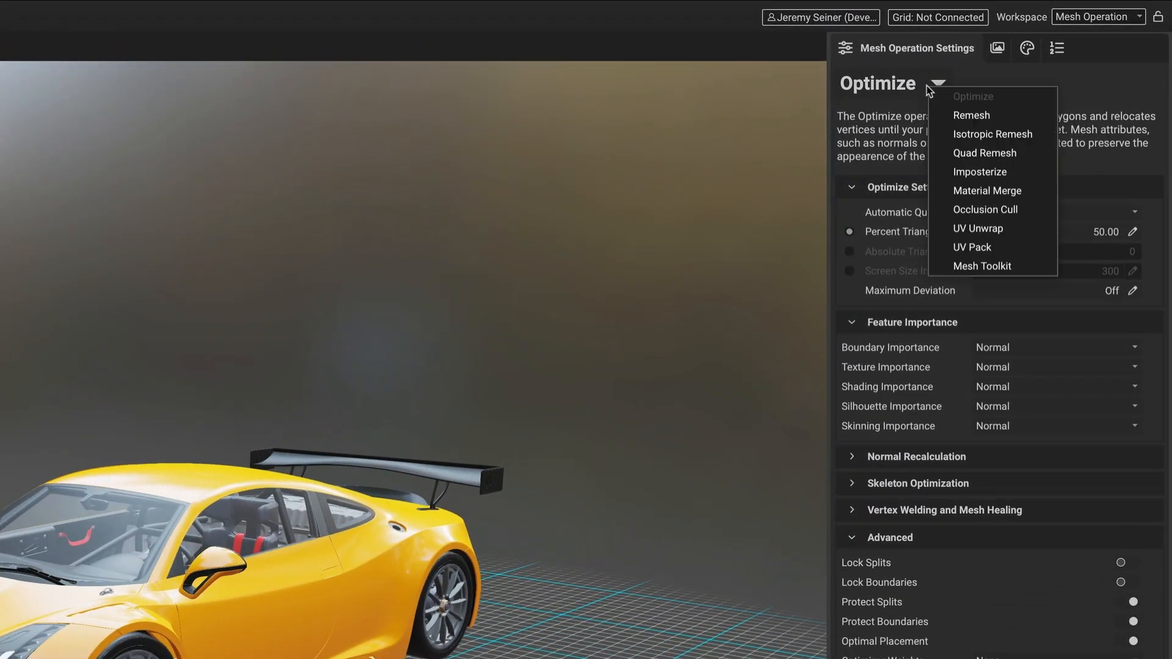
pyautogui.moveTo(972, 247)
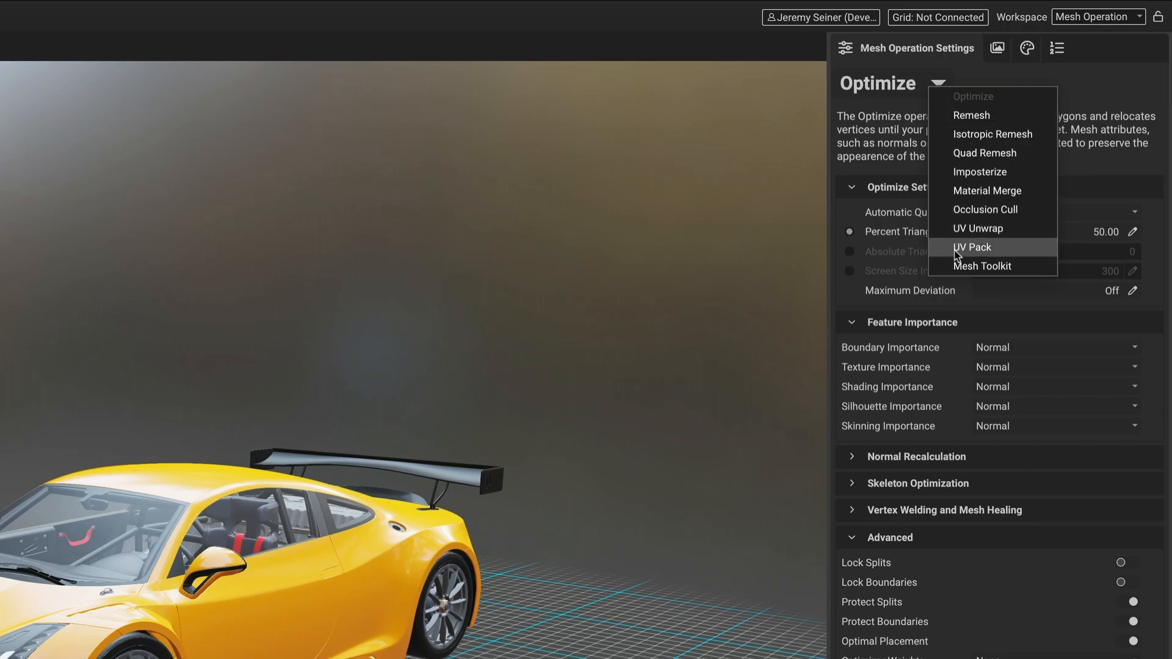
pyautogui.moveTo(945, 122)
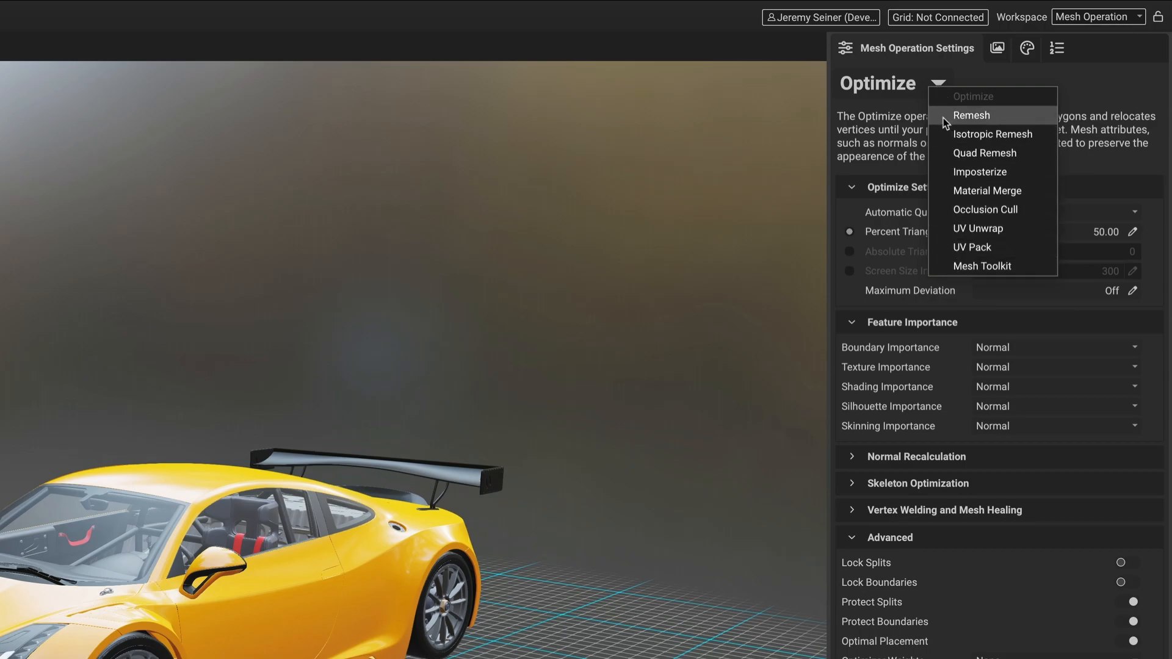
pyautogui.click(972, 116)
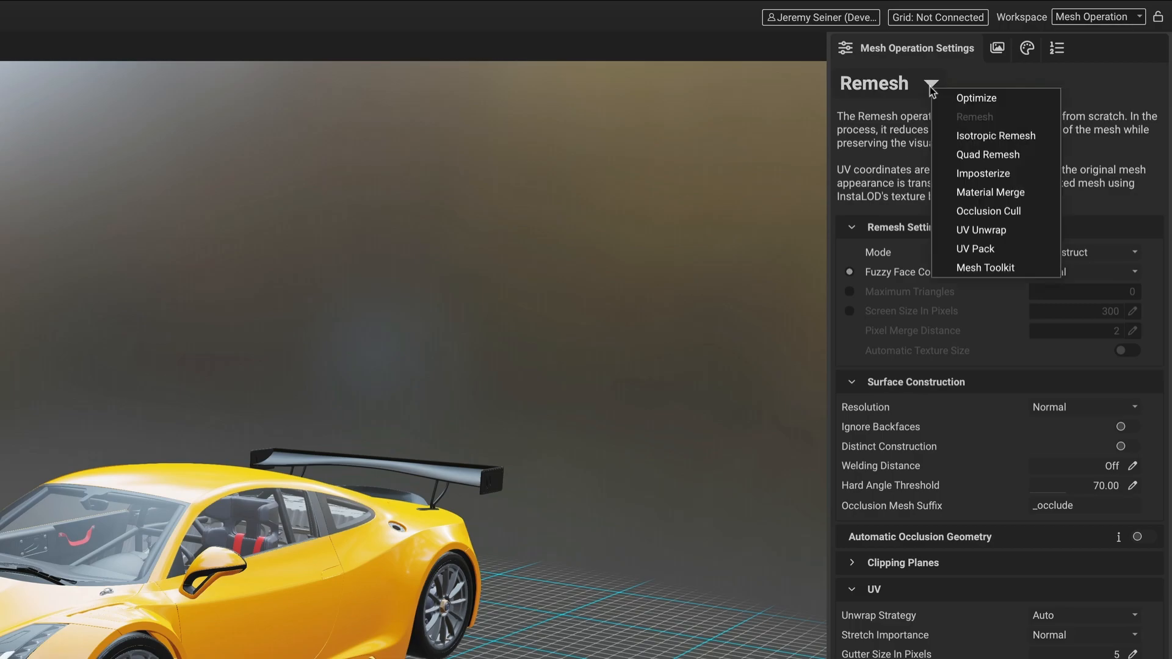
pyautogui.click(976, 97)
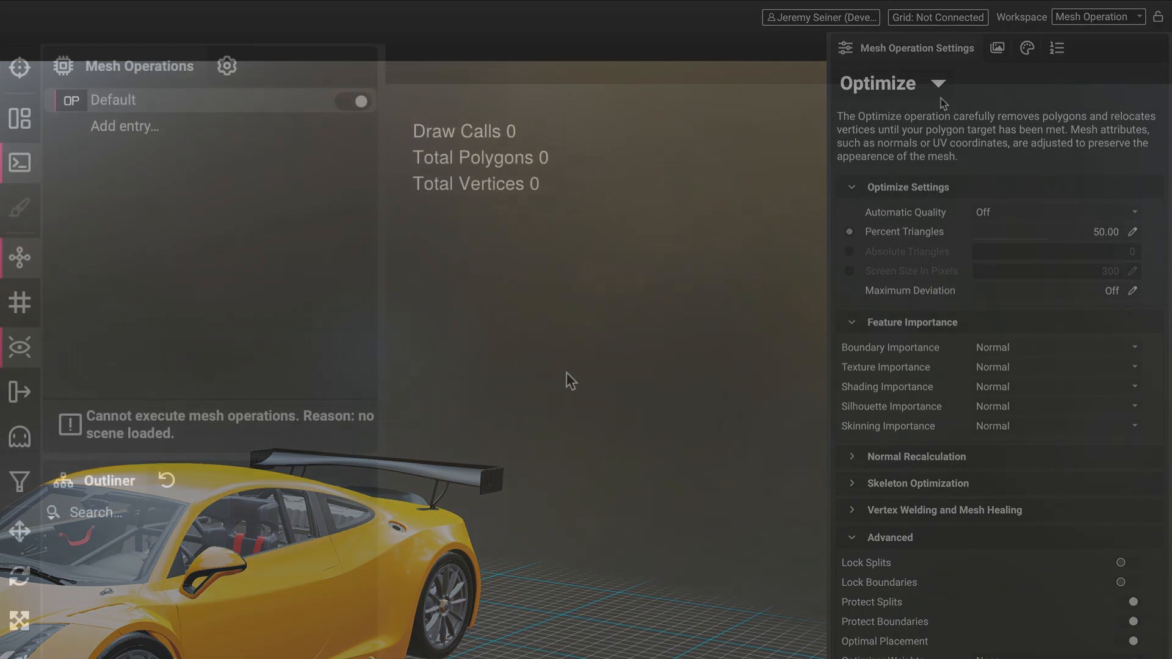
# Step: Start a new Optimize profile using the Optimize-AutoLow preset
pyautogui.click(205, 12)
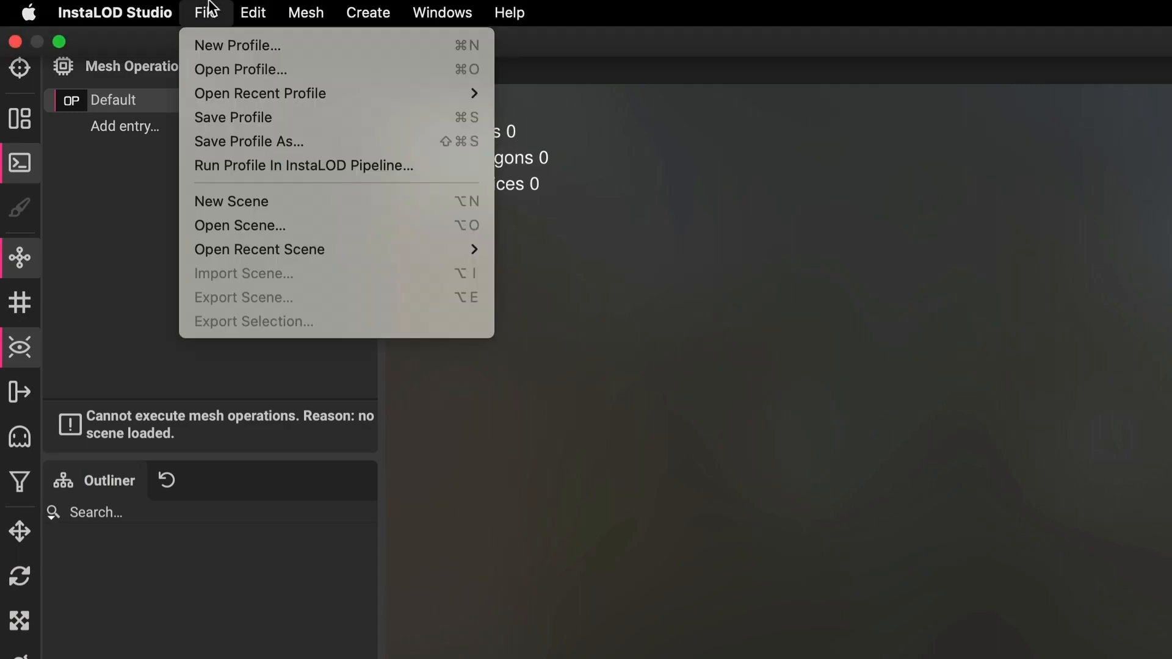
pyautogui.click(237, 46)
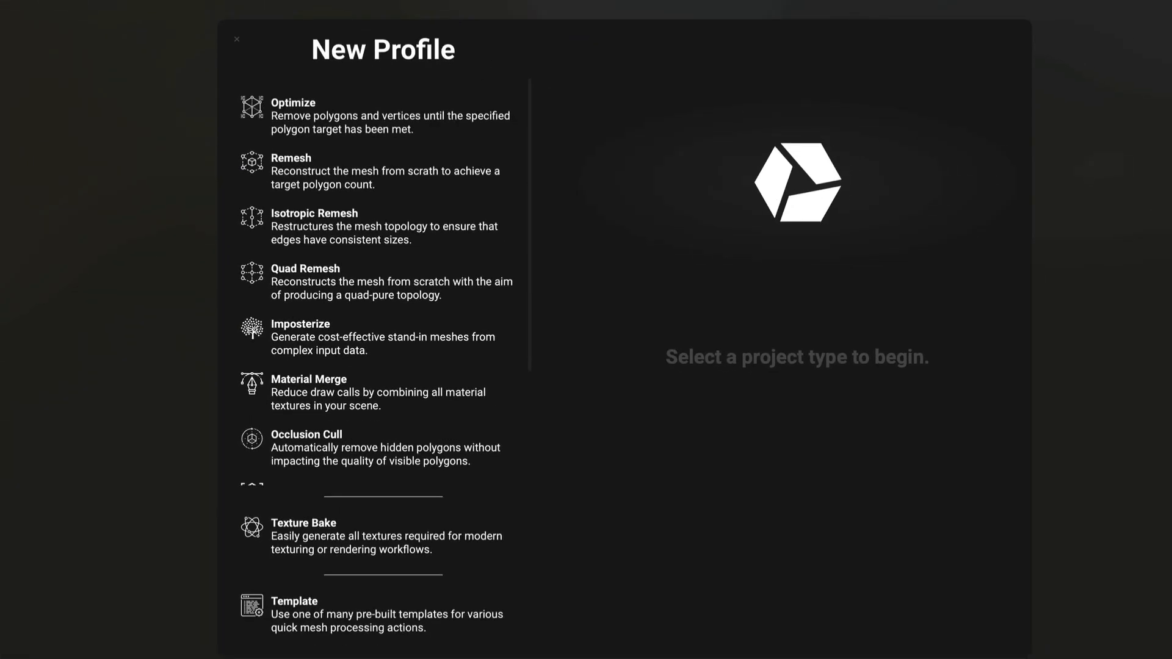
pyautogui.click(374, 112)
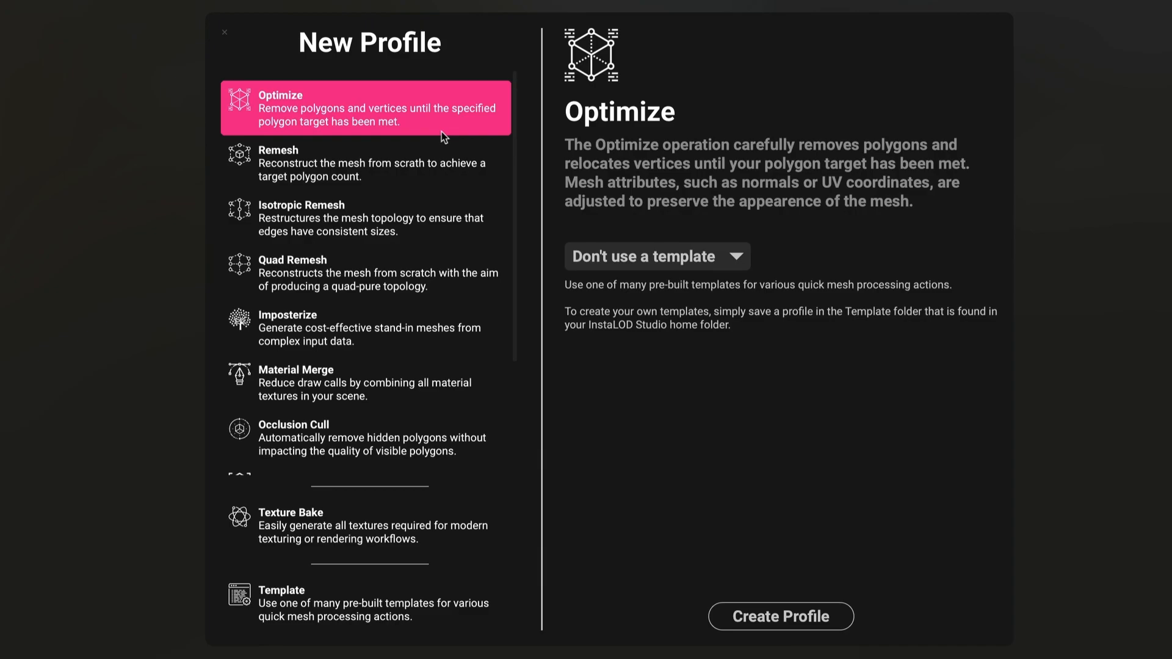
pyautogui.scroll(-3)
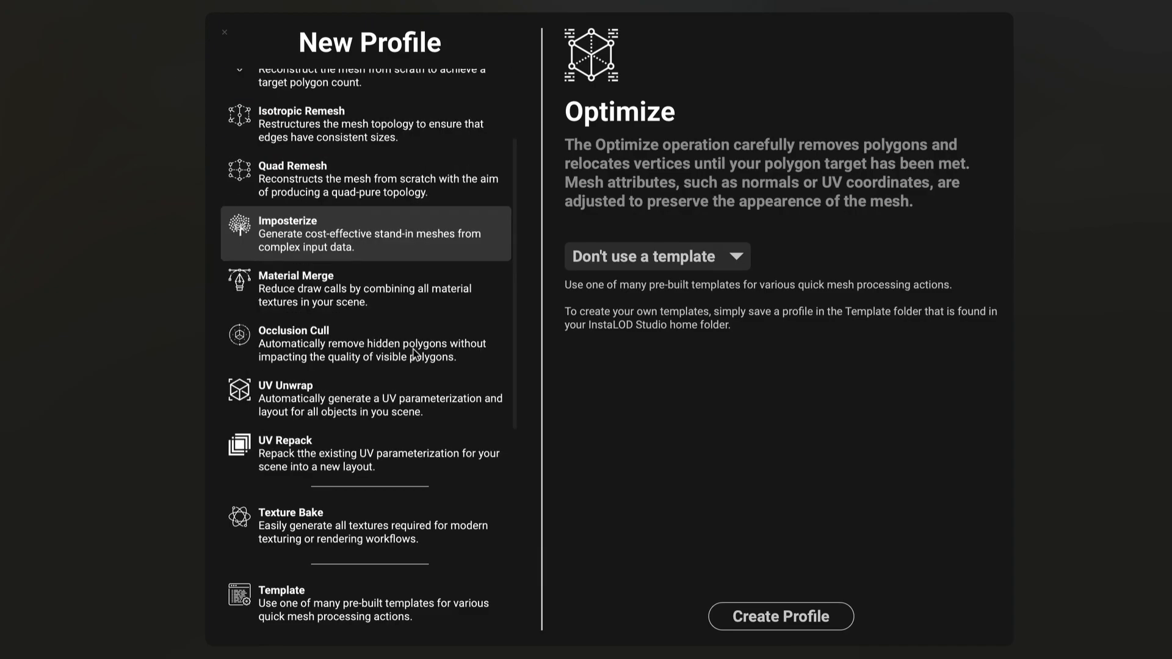
pyautogui.scroll(3)
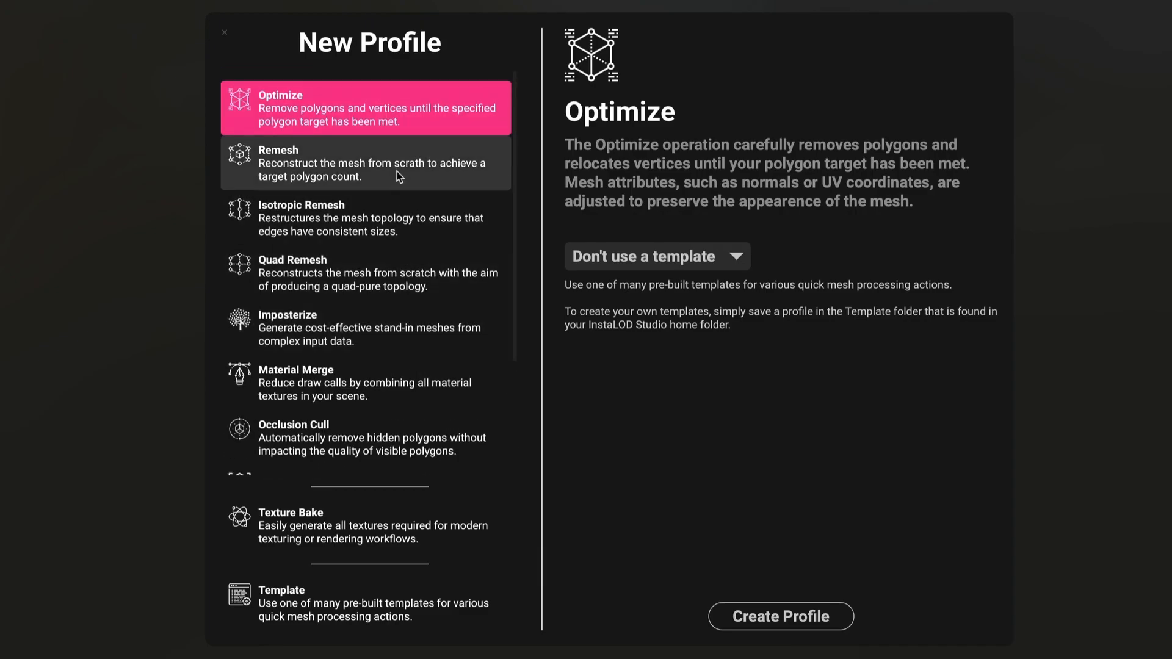
pyautogui.click(365, 217)
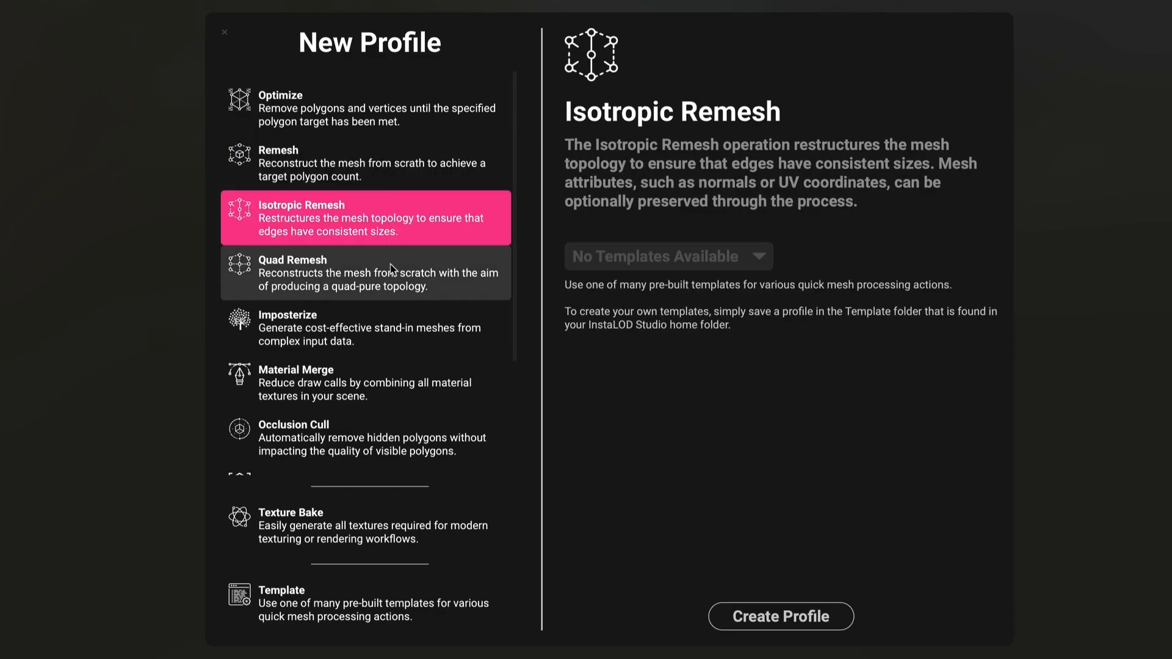
pyautogui.click(364, 107)
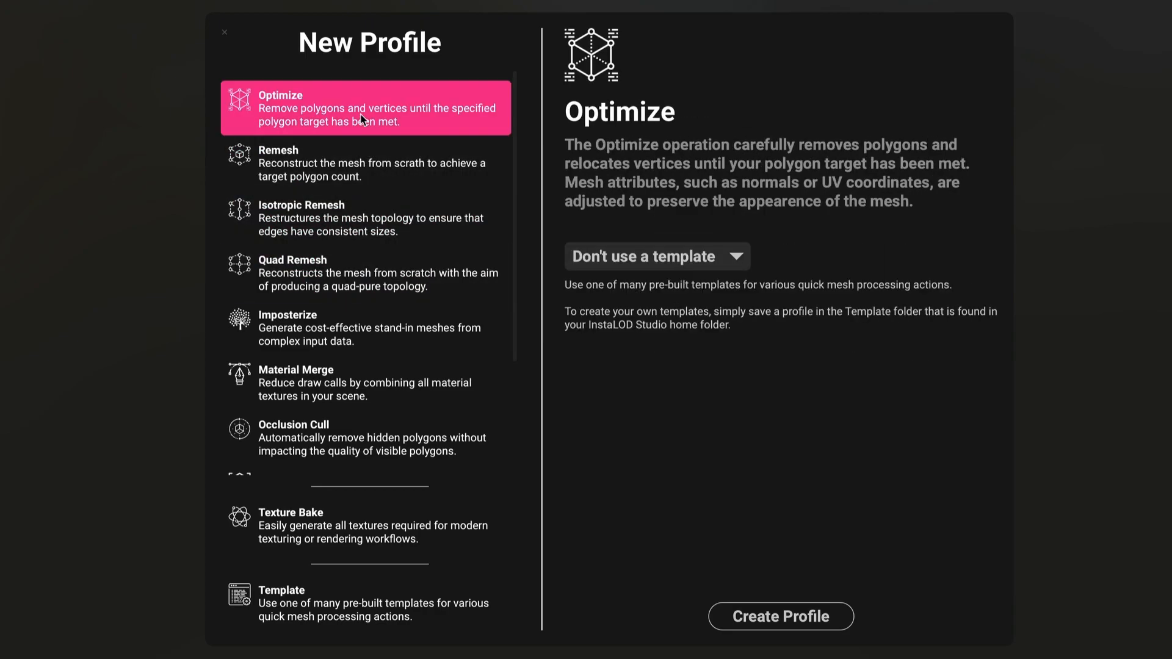
pyautogui.click(655, 255)
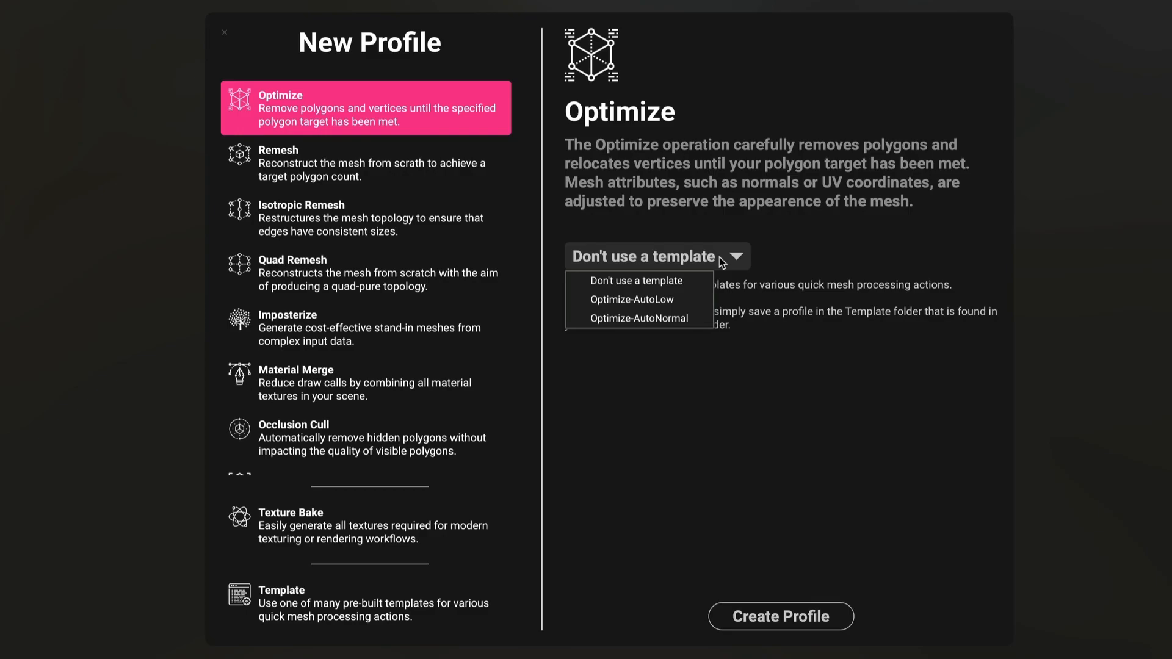
pyautogui.click(631, 299)
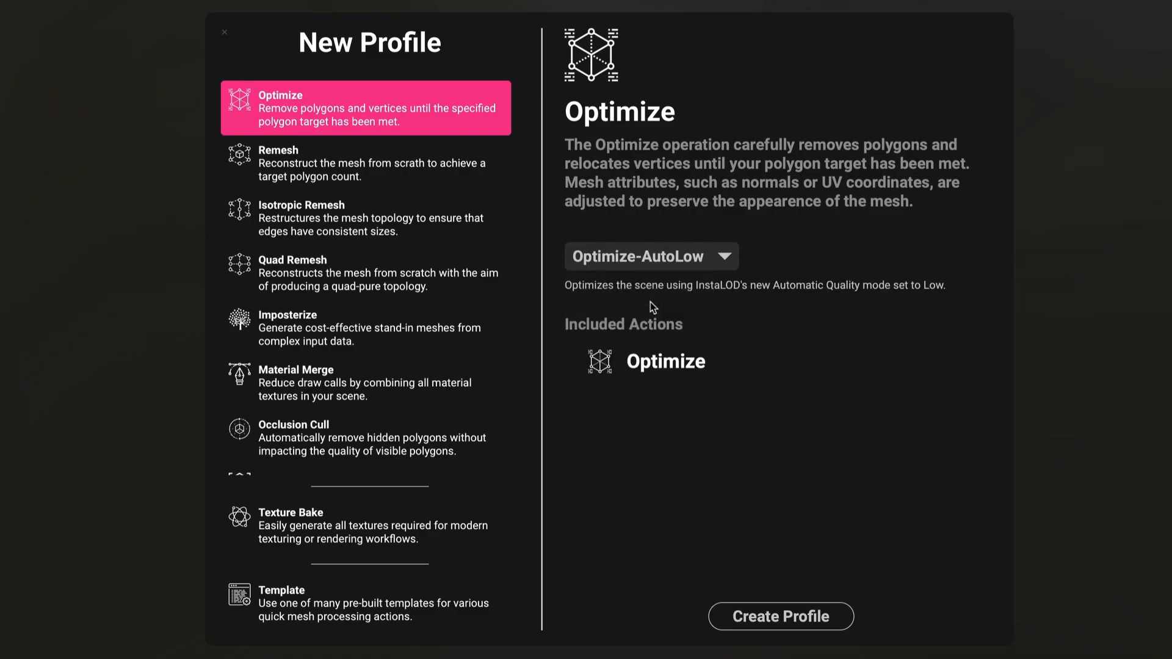
pyautogui.click(223, 31)
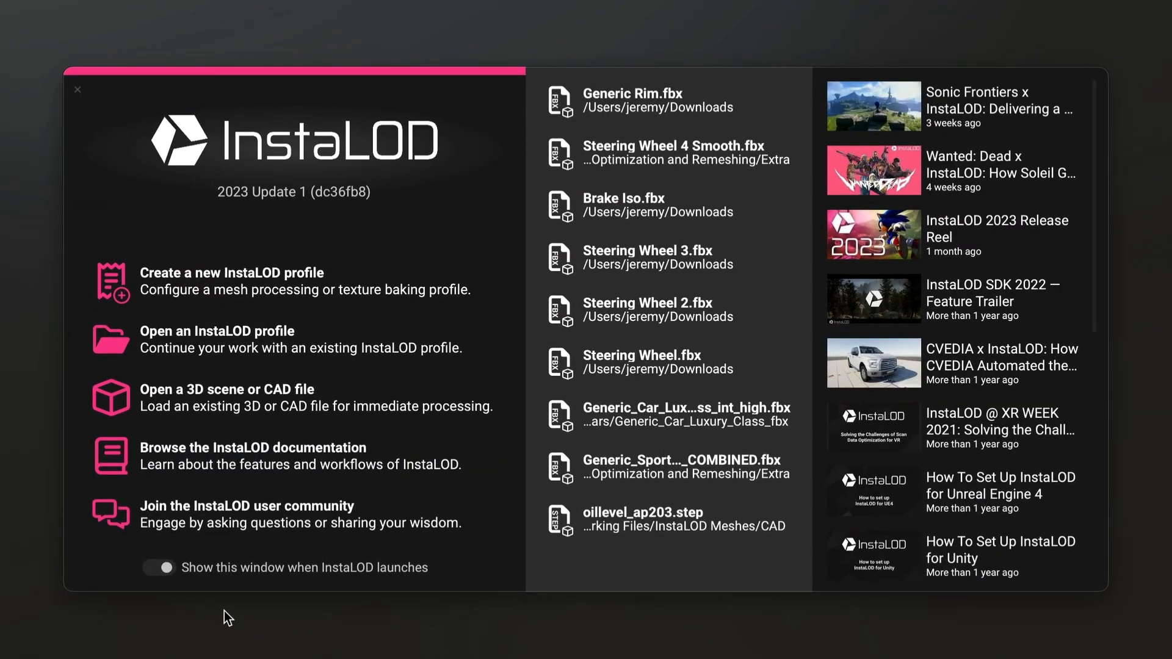
pyautogui.moveTo(393, 249)
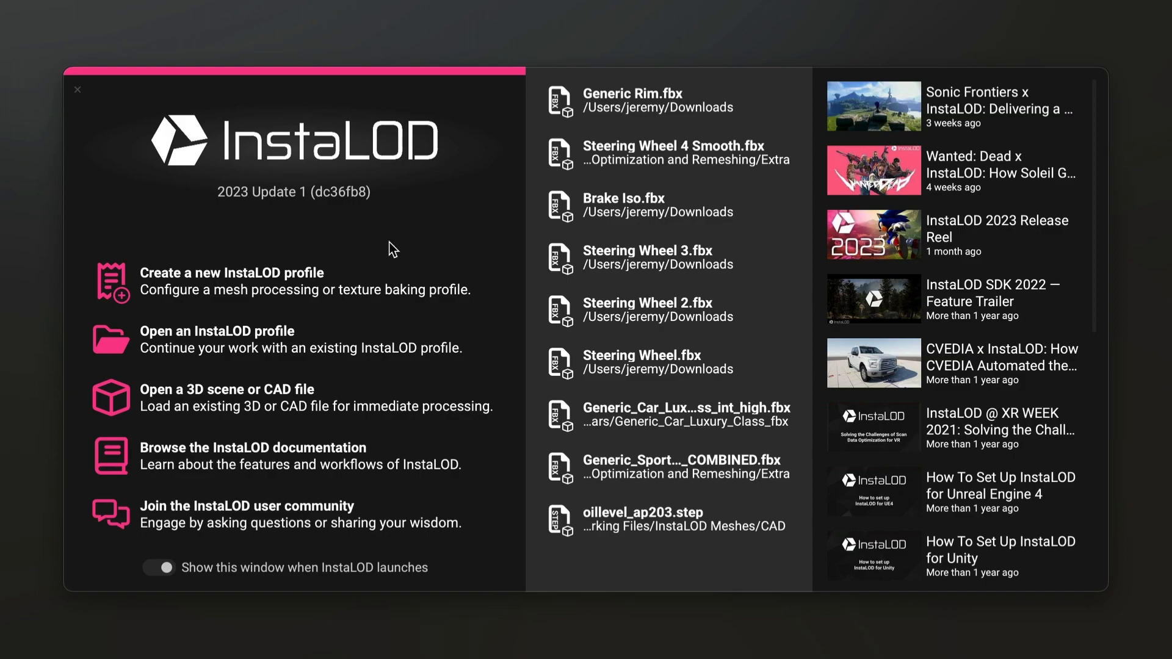
pyautogui.moveTo(452, 553)
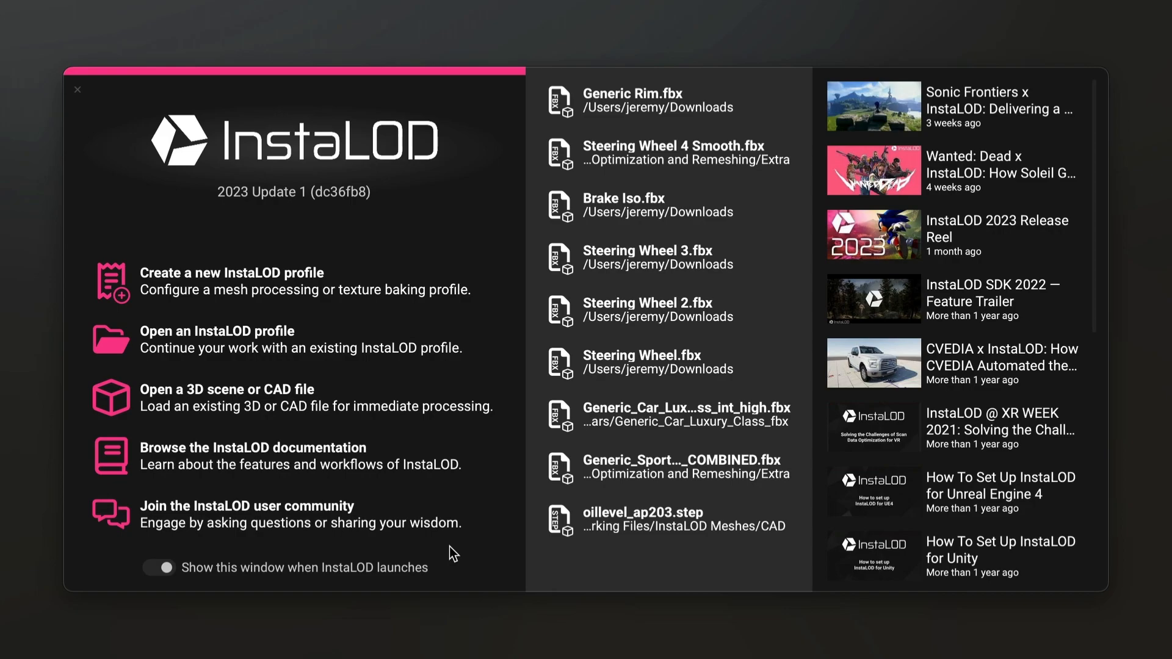
pyautogui.moveTo(556, 217)
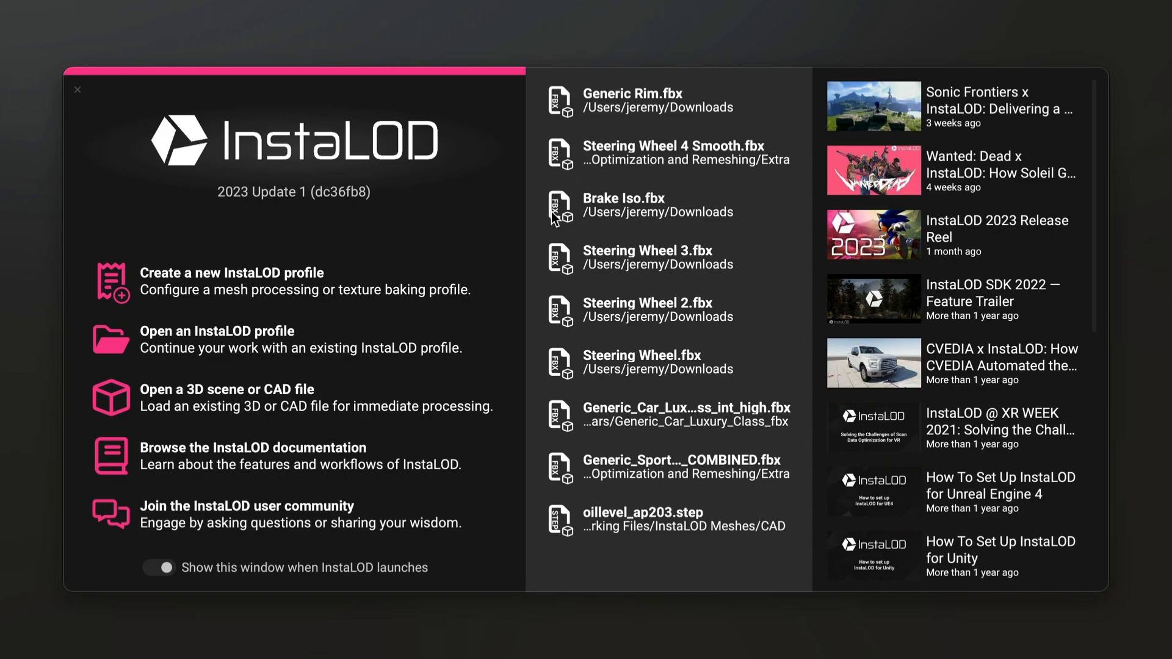
pyautogui.moveTo(785, 230)
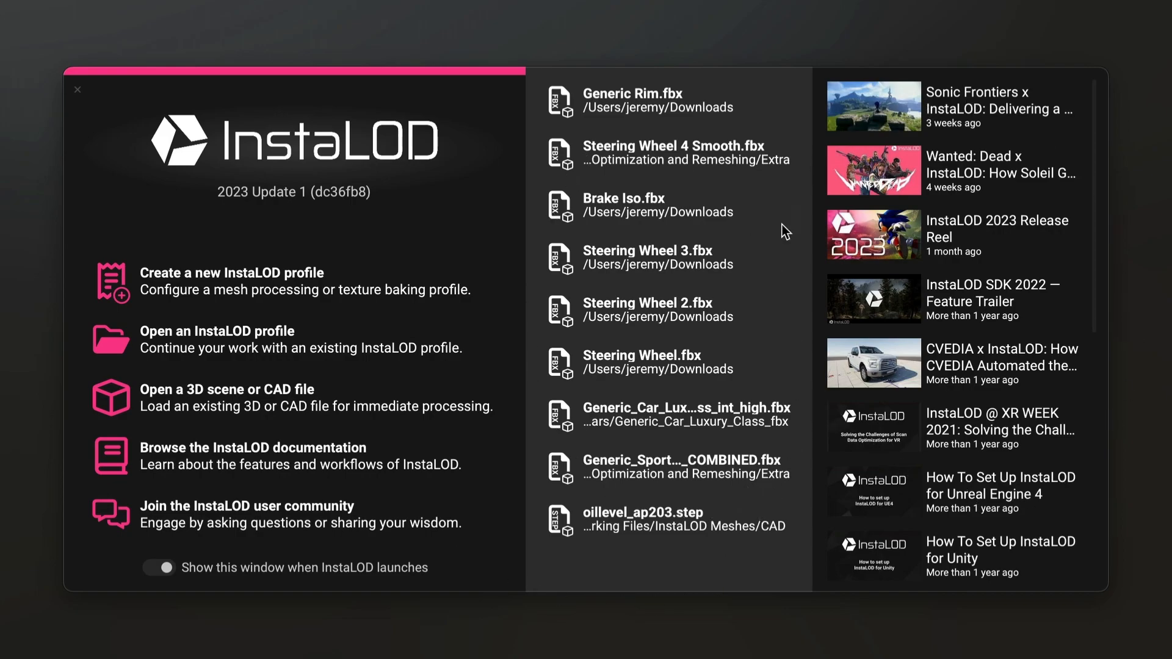
pyautogui.scroll(-3)
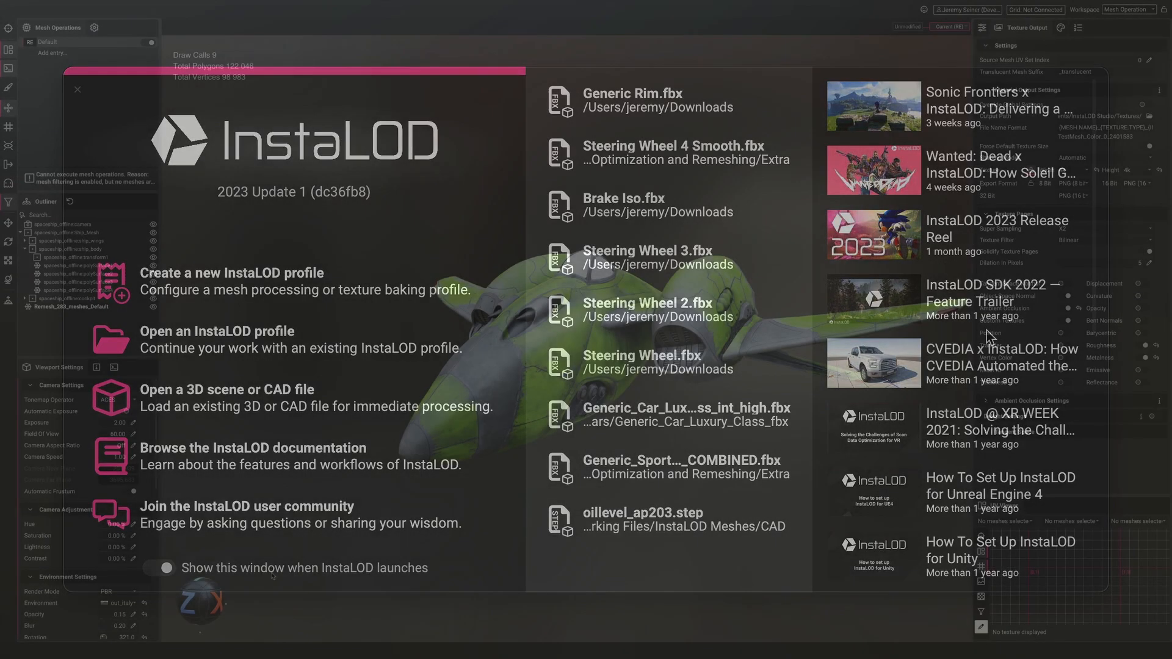
# Step: Scroll through Viewport Settings and load the troll character scene, replacing the spaceship
pyautogui.click(76, 89)
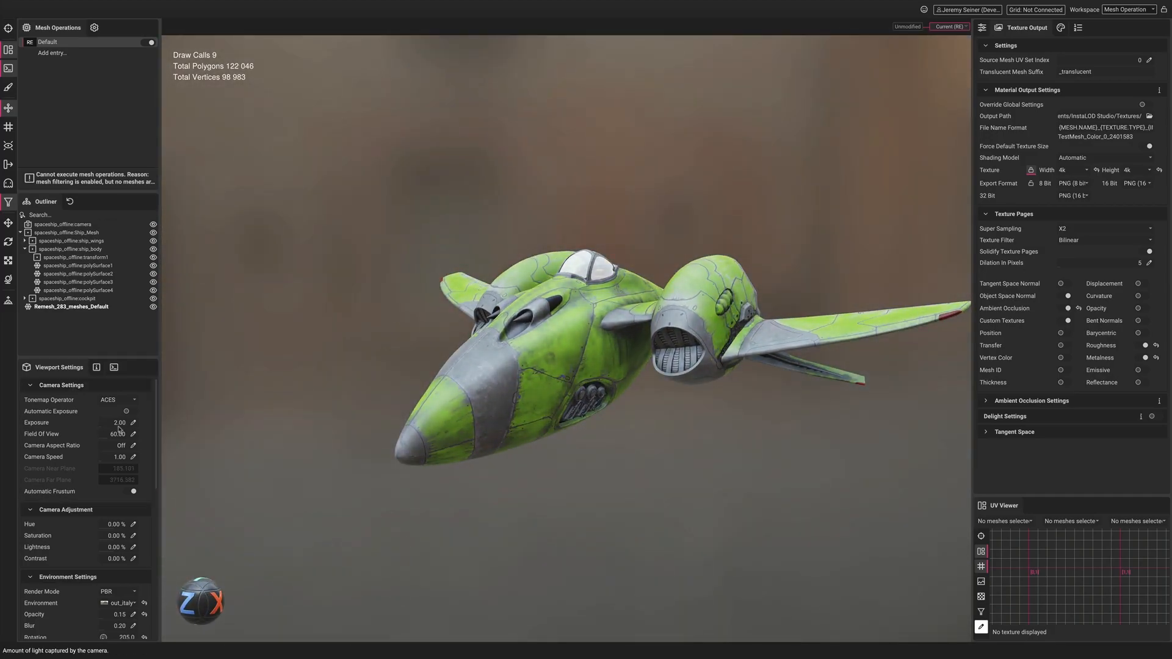
pyautogui.scroll(-3)
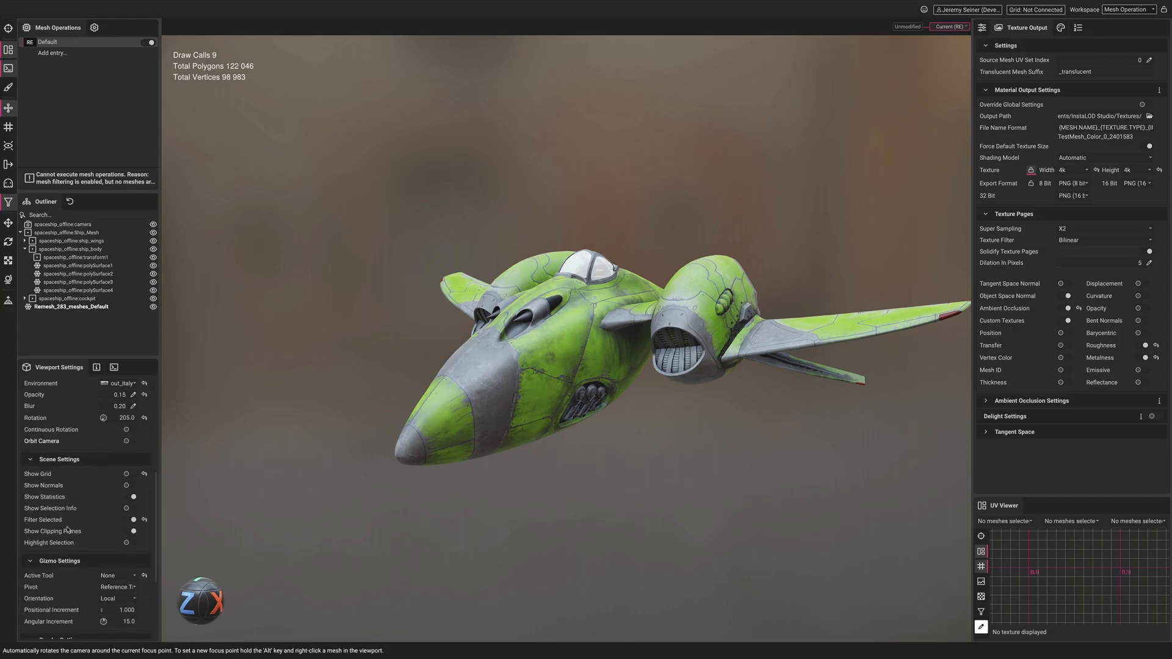
pyautogui.scroll(-3)
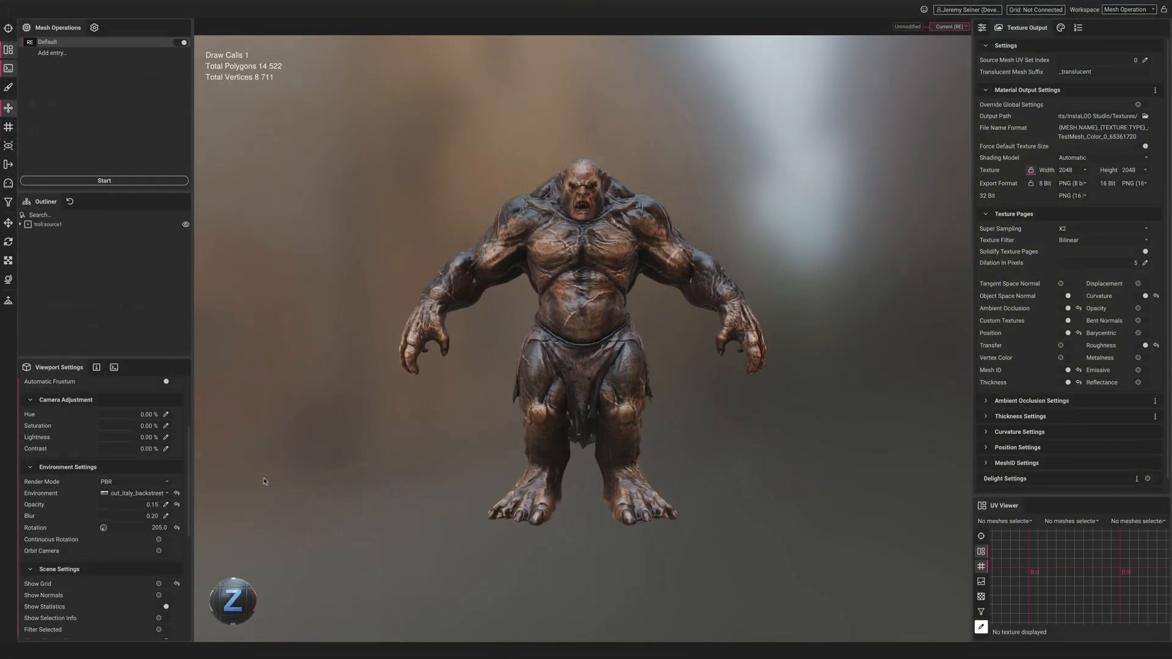
# Step: Set Render Mode to Solo Material Channel to preview the troll's Base Color
pyautogui.click(134, 481)
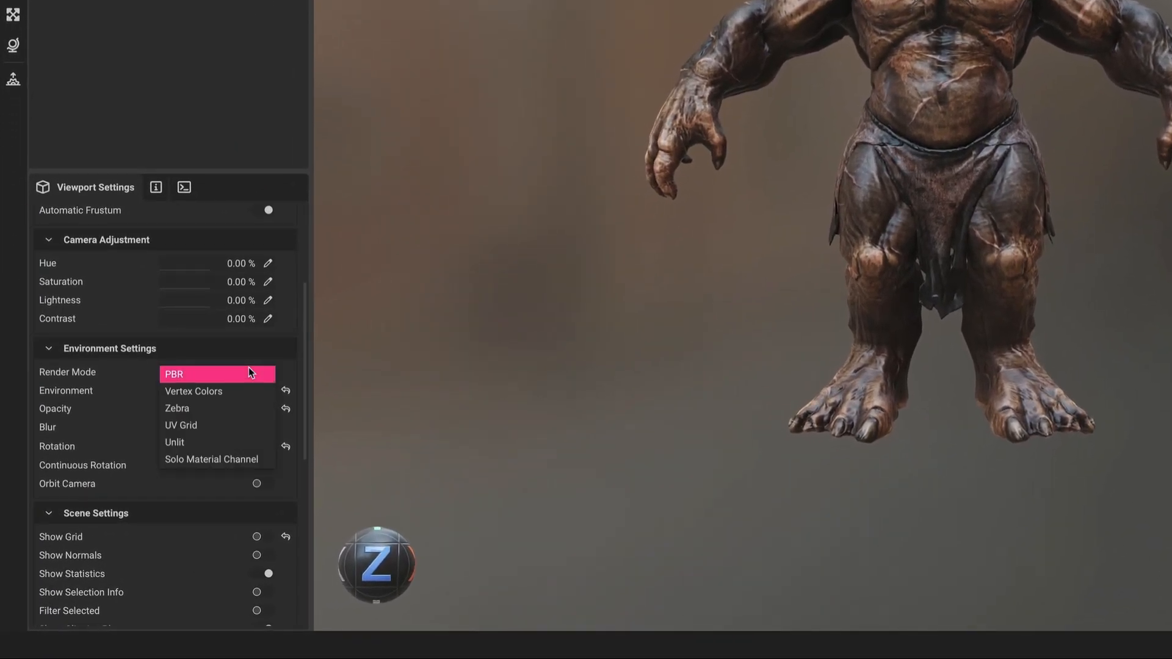
pyautogui.click(212, 459)
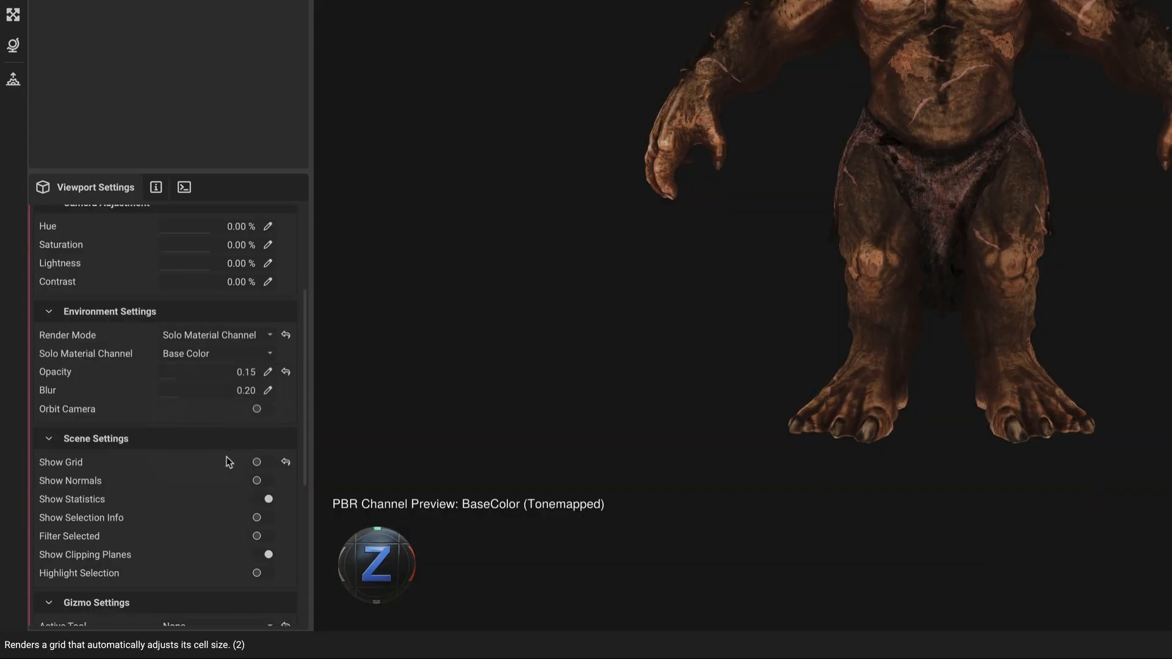
pyautogui.click(216, 353)
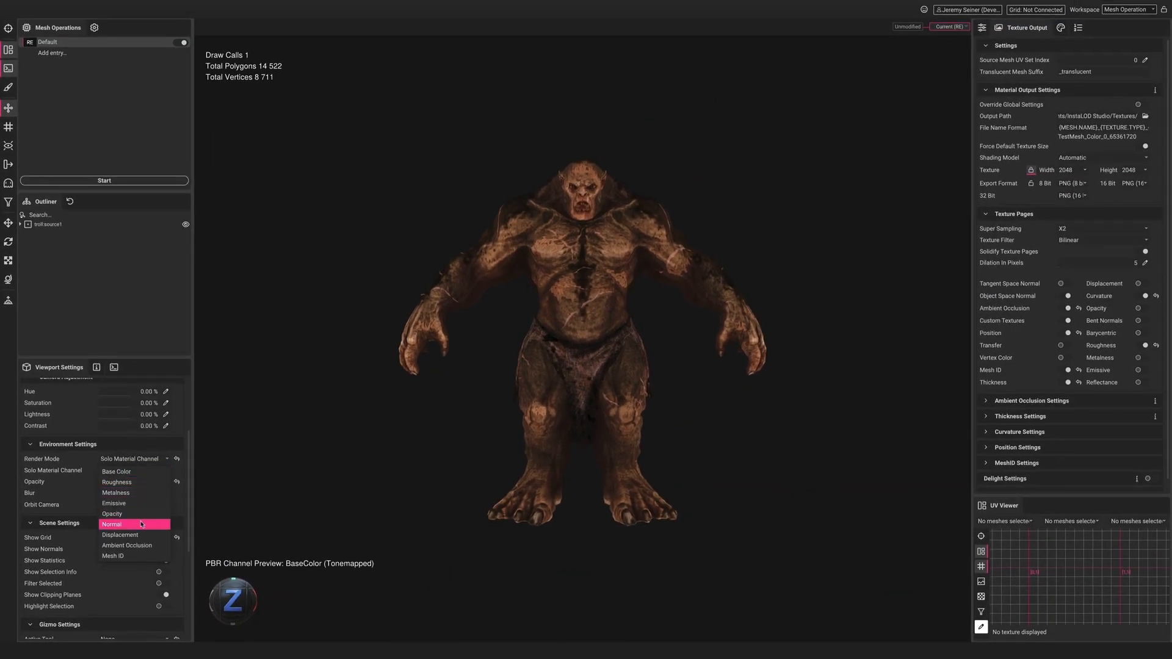
# Step: Preview the troll's Normal channel, then its Ambient Occlusion channel
pyautogui.click(111, 524)
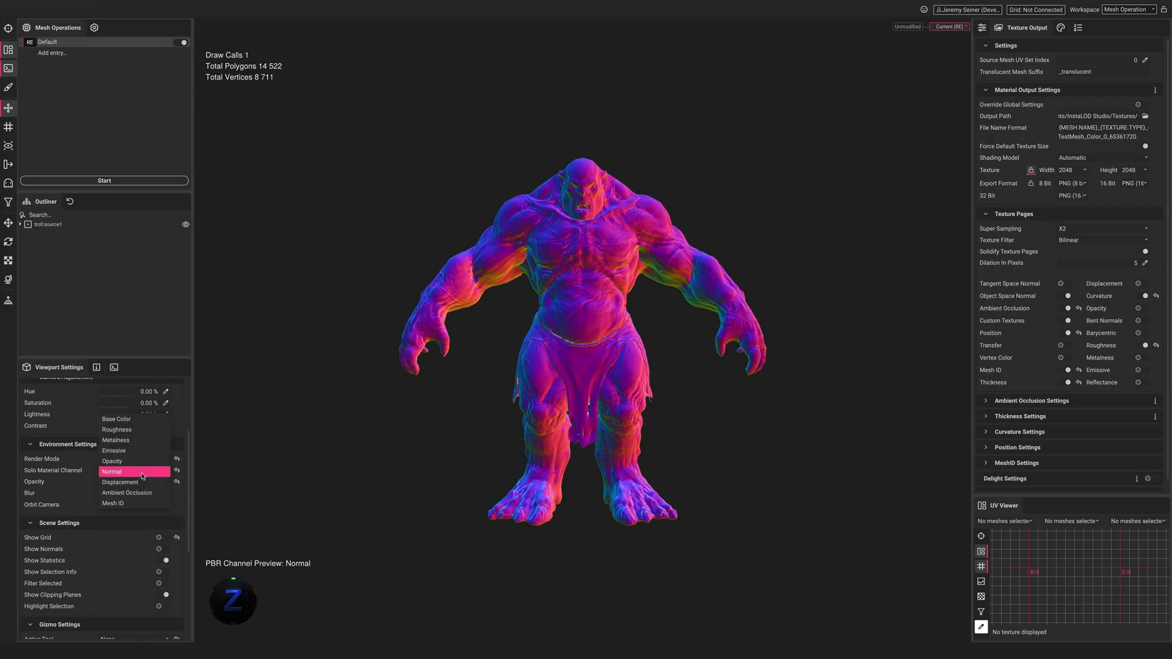
pyautogui.click(127, 492)
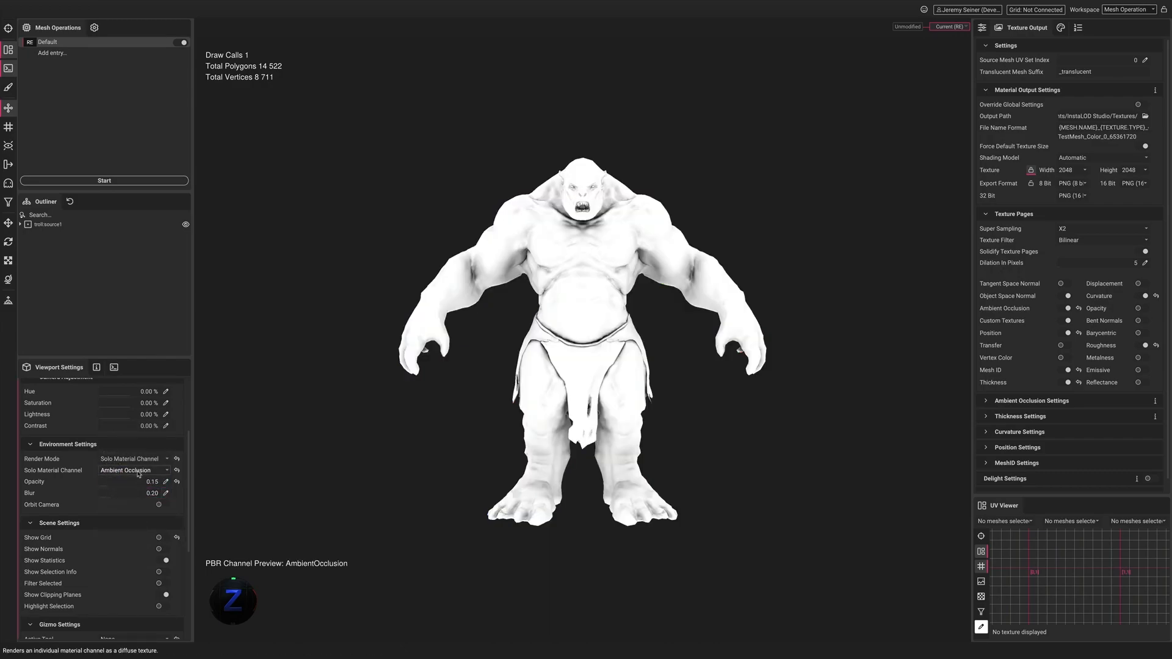
pyautogui.click(133, 470)
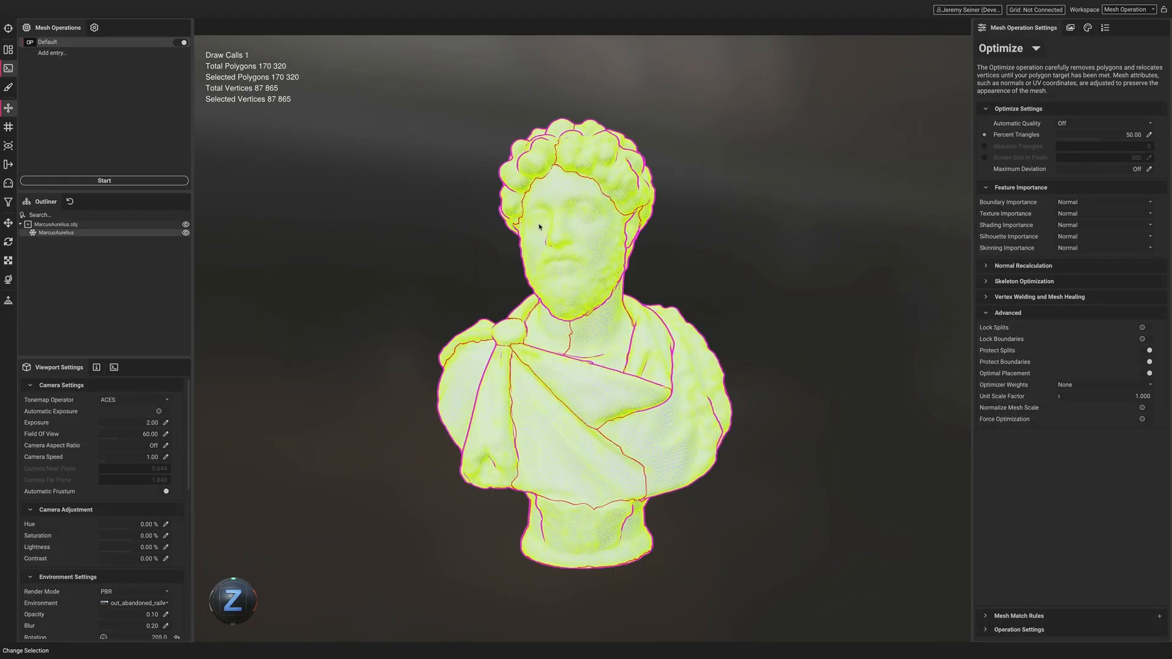
# Step: Apply Mesh > Vertex Welding to the MarcusAurelius mesh, merging 2699 vertices
pyautogui.scroll(-3)
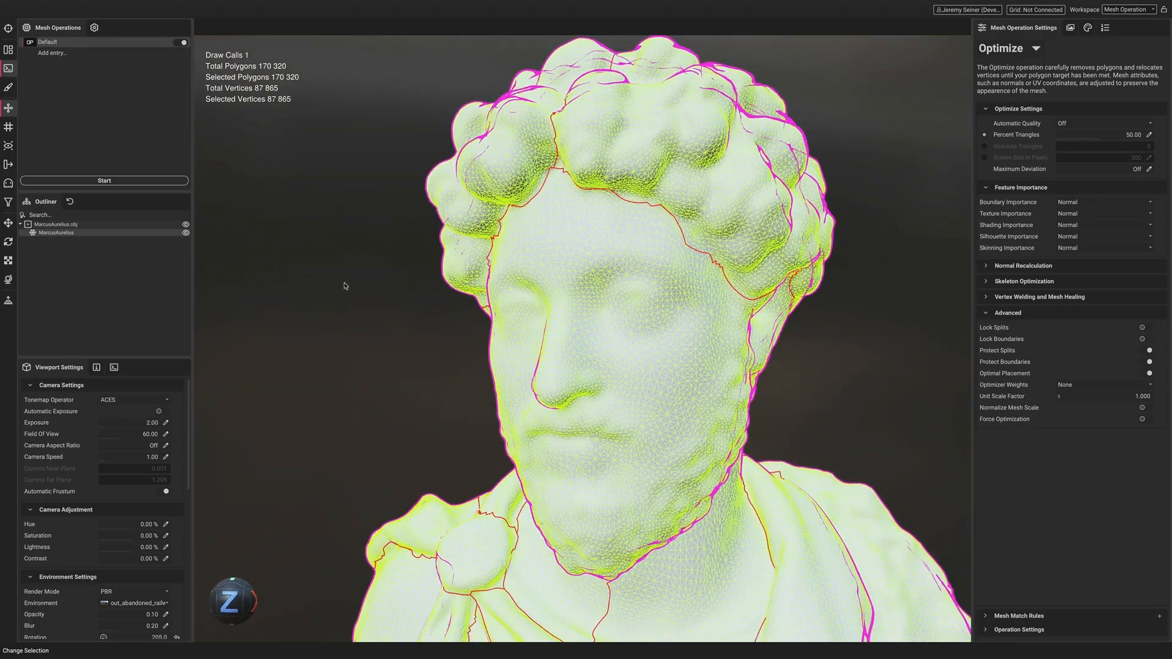
pyautogui.click(128, 5)
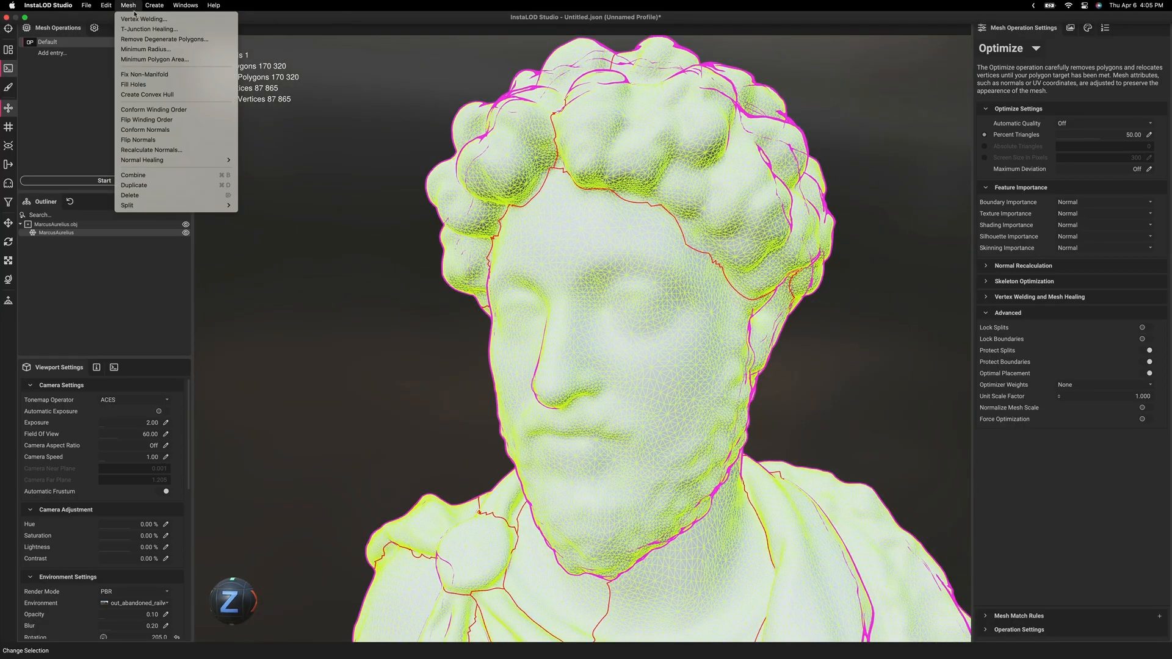
pyautogui.click(142, 19)
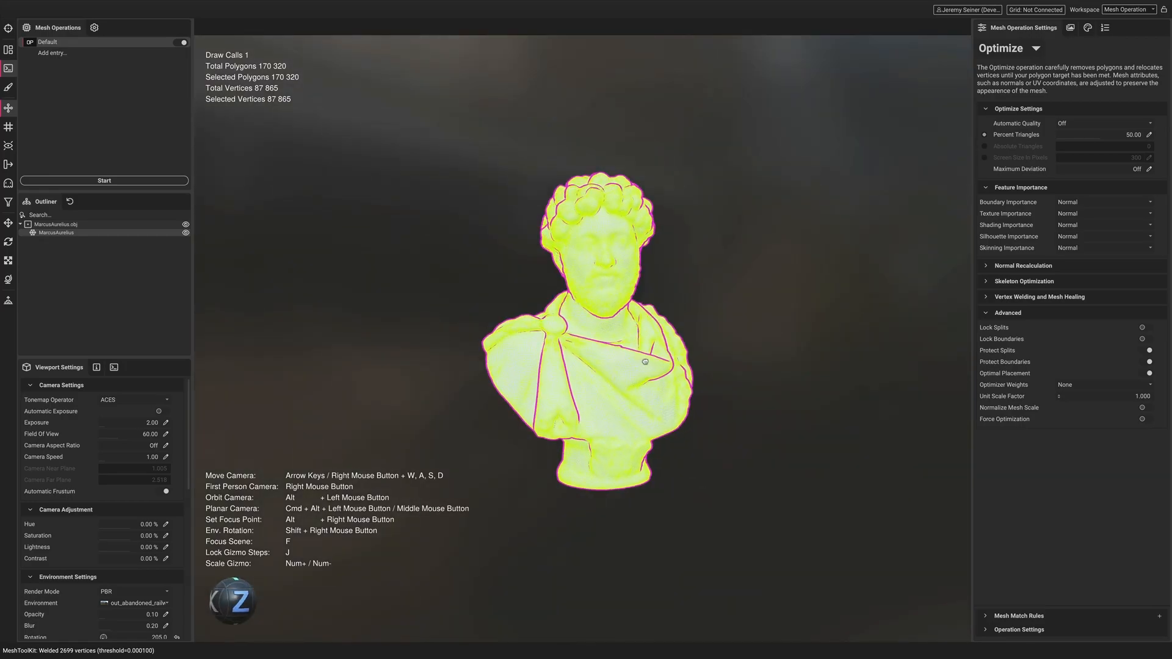
# Step: Set the communicator's operation to the Python Shell Remesh Plugin and browse for a material texture
pyautogui.click(1033, 48)
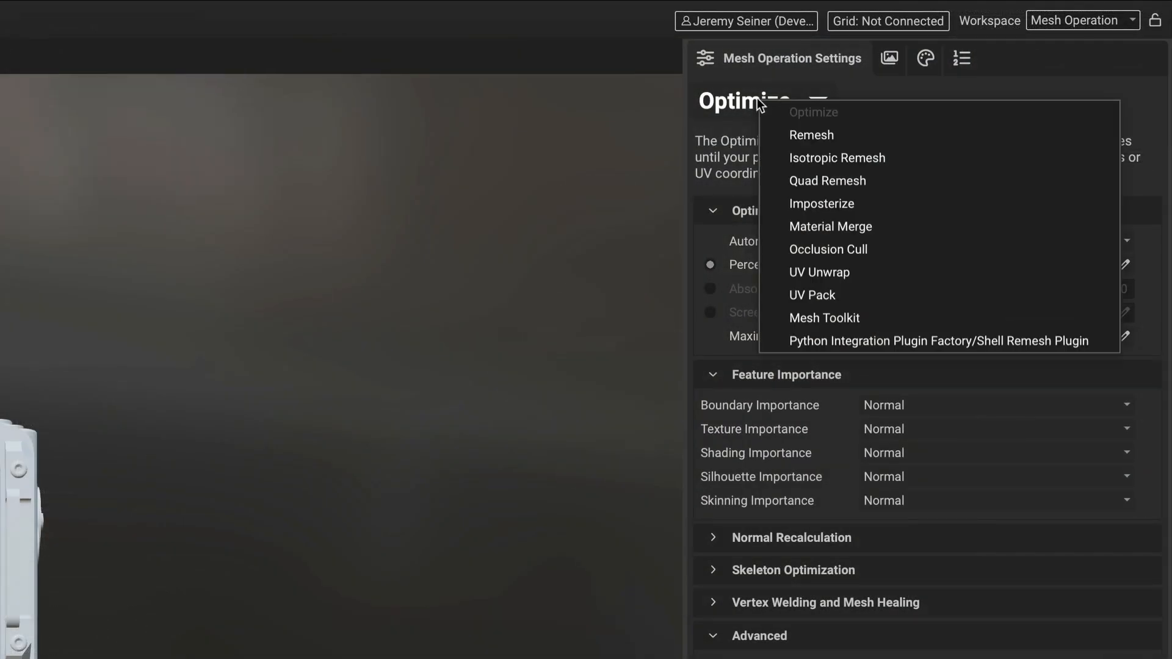
pyautogui.click(938, 340)
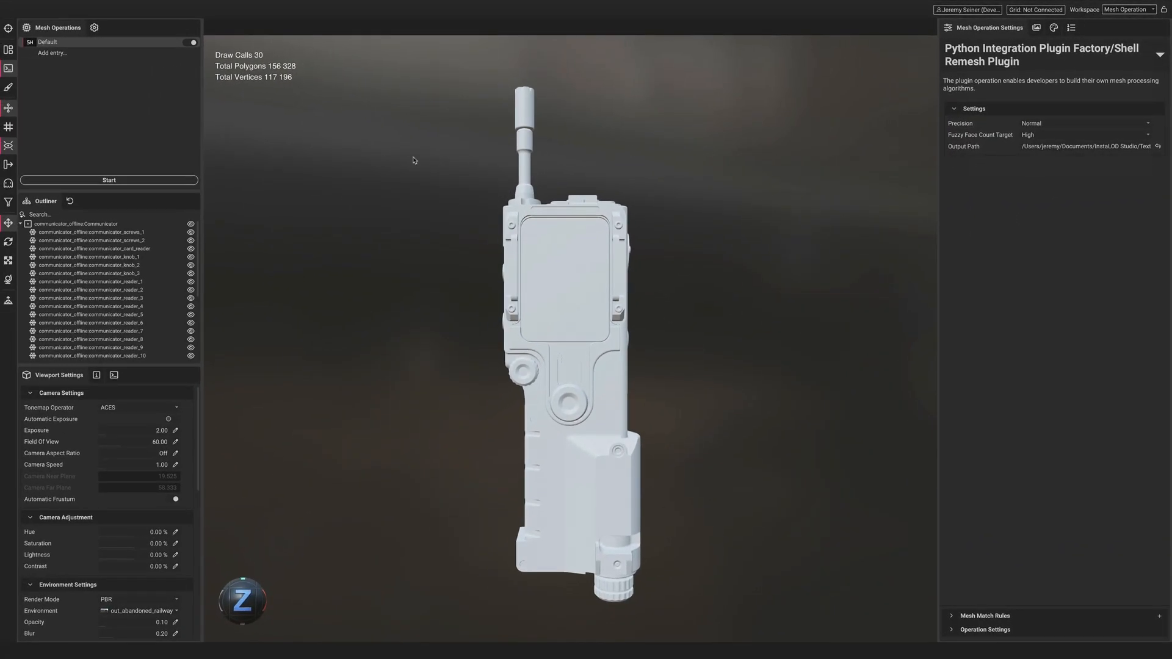
pyautogui.click(109, 179)
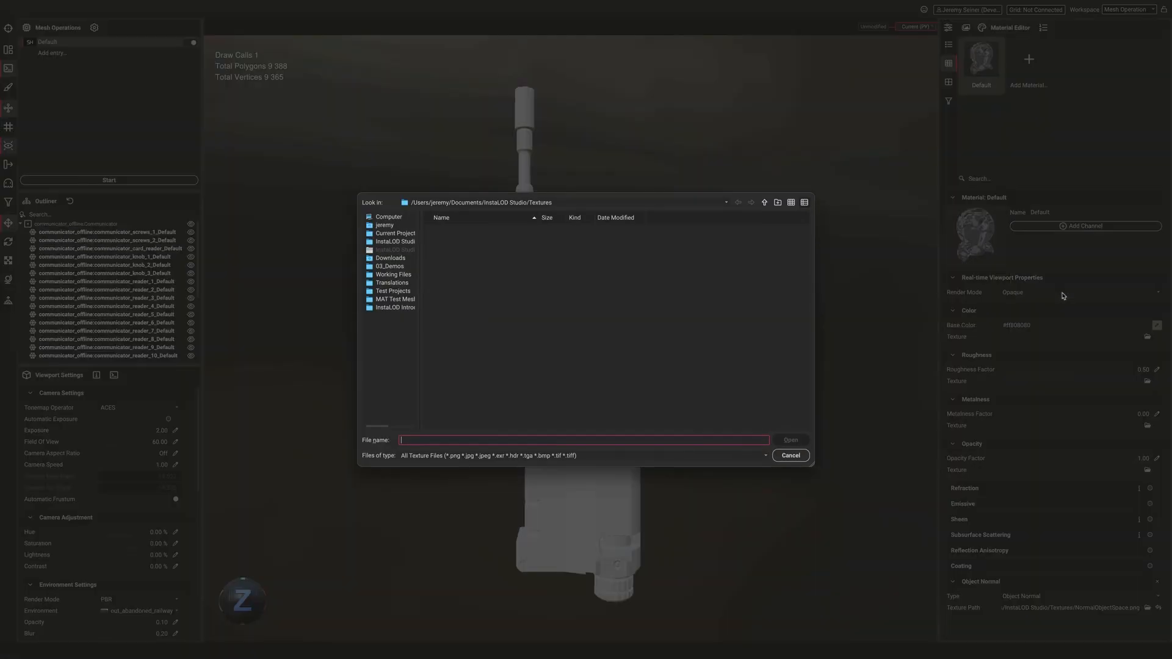
pyautogui.click(789, 455)
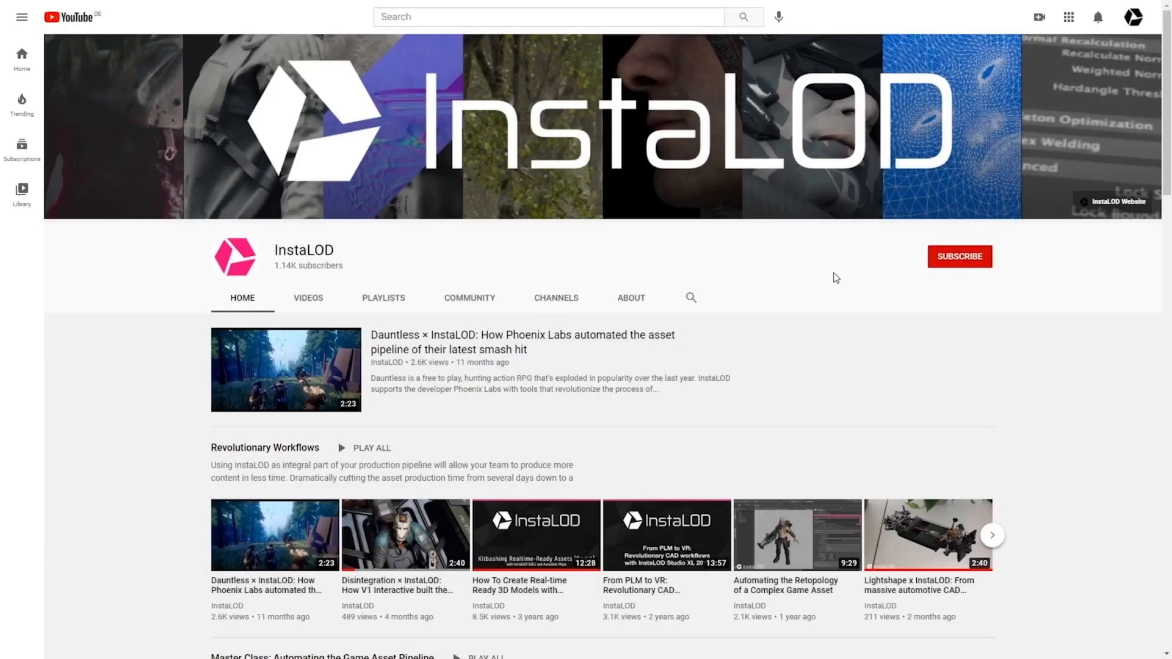
# Step: Follow InstaLOD on Twitter, then scroll InstaLOD.com to its workflow integrations section
pyautogui.click(959, 257)
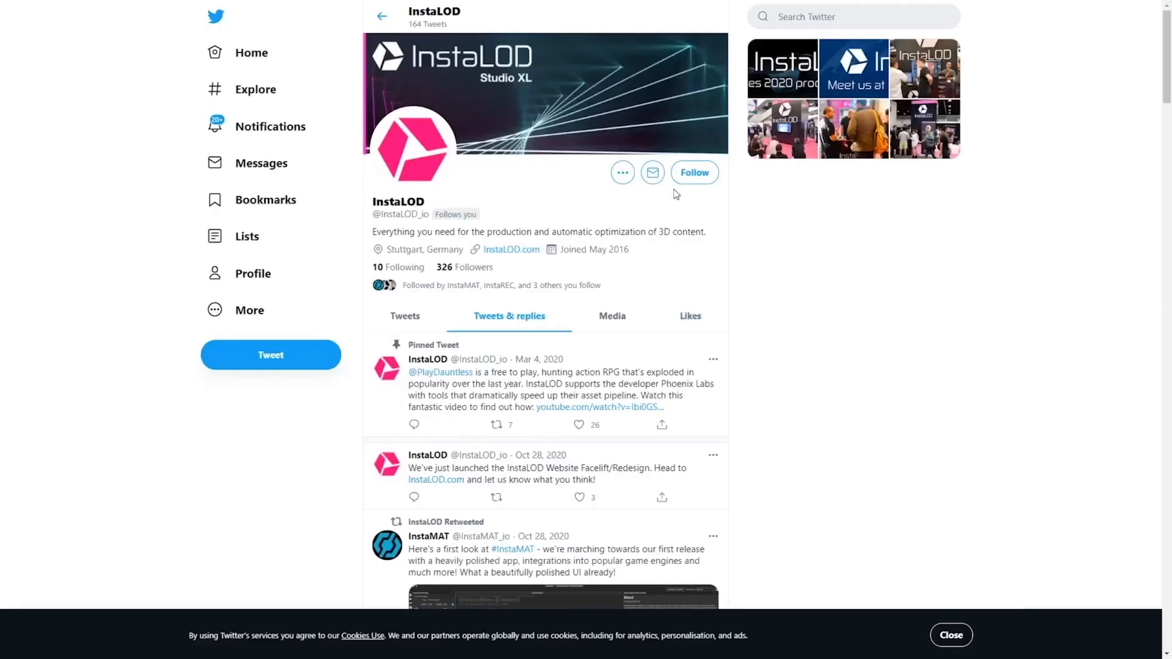
pyautogui.click(694, 173)
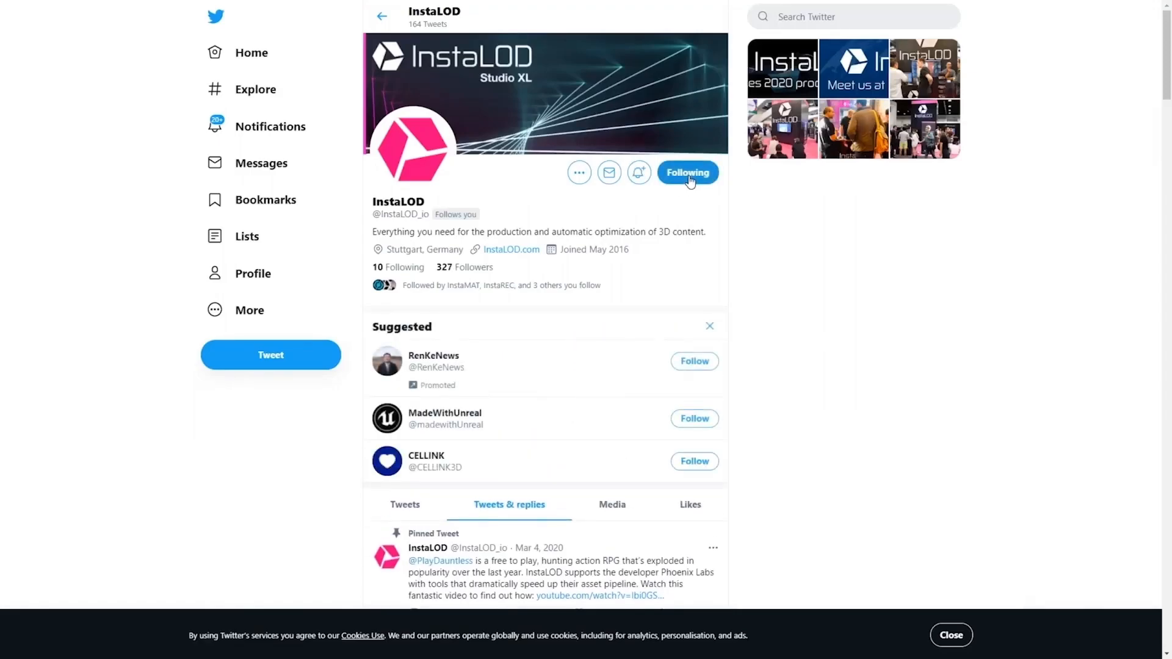
pyautogui.click(511, 249)
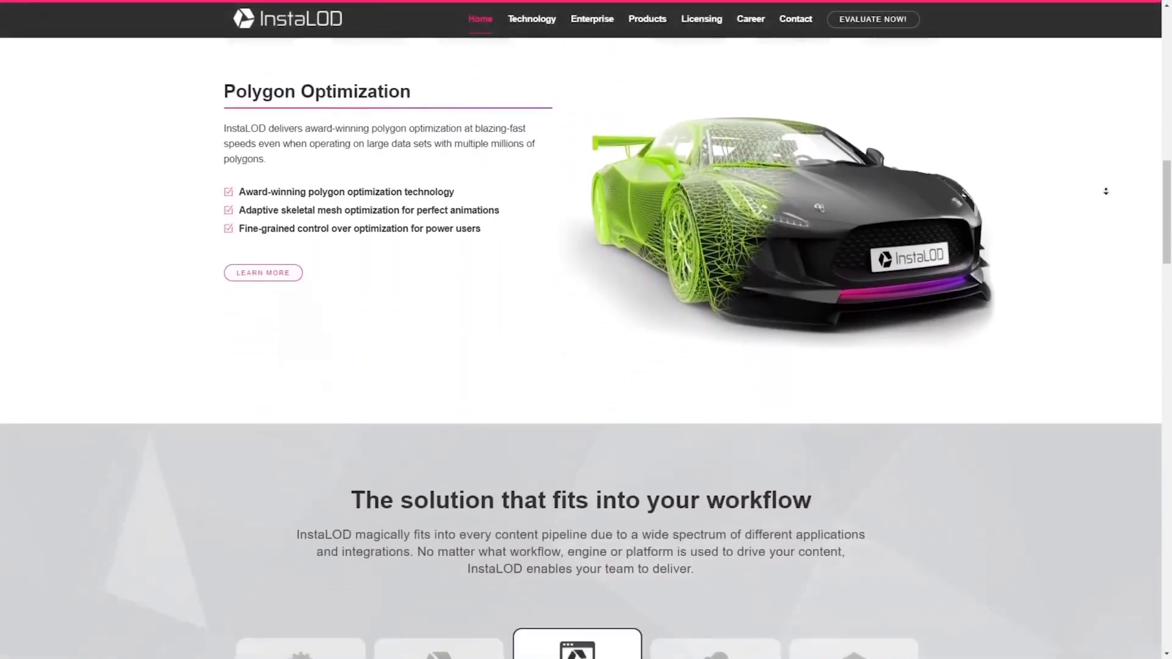
pyautogui.scroll(-3)
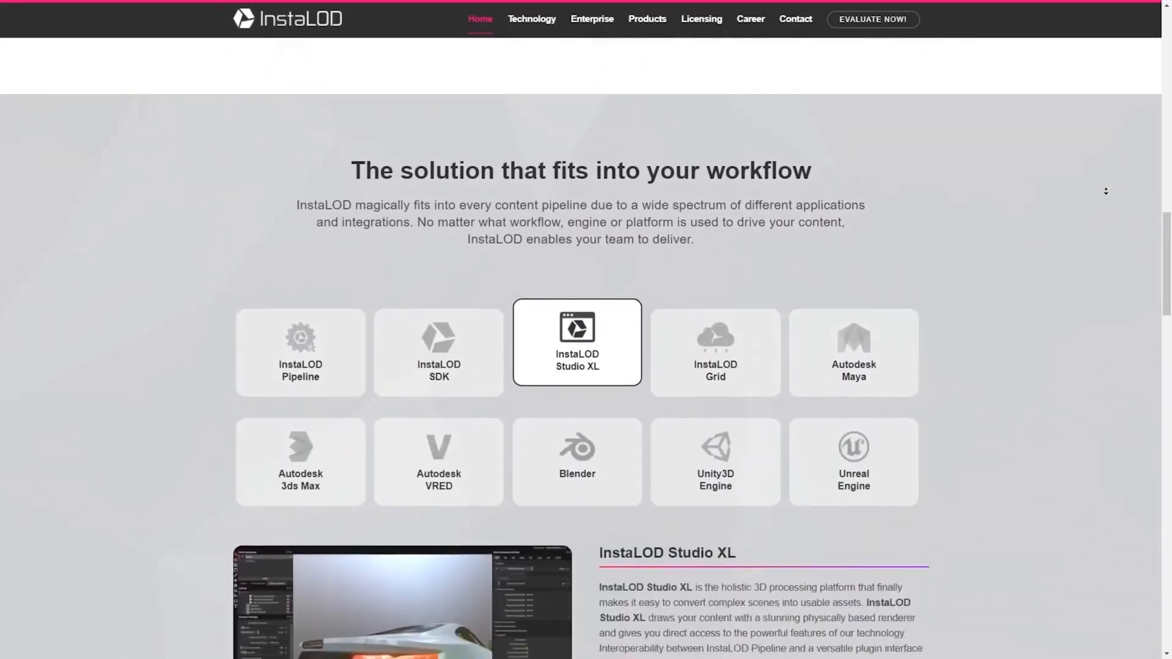